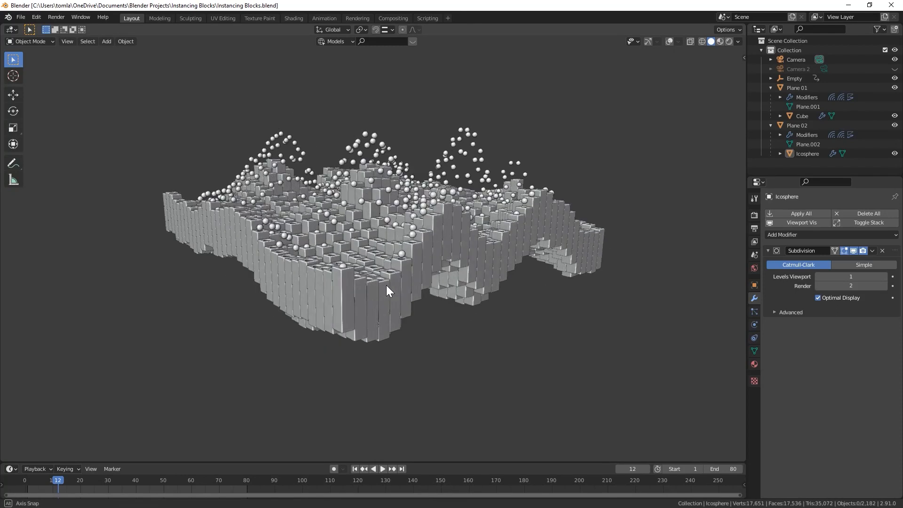
Step: Start a new General scene and save it as Instancing Tutorial.blend
left_click(20, 17)
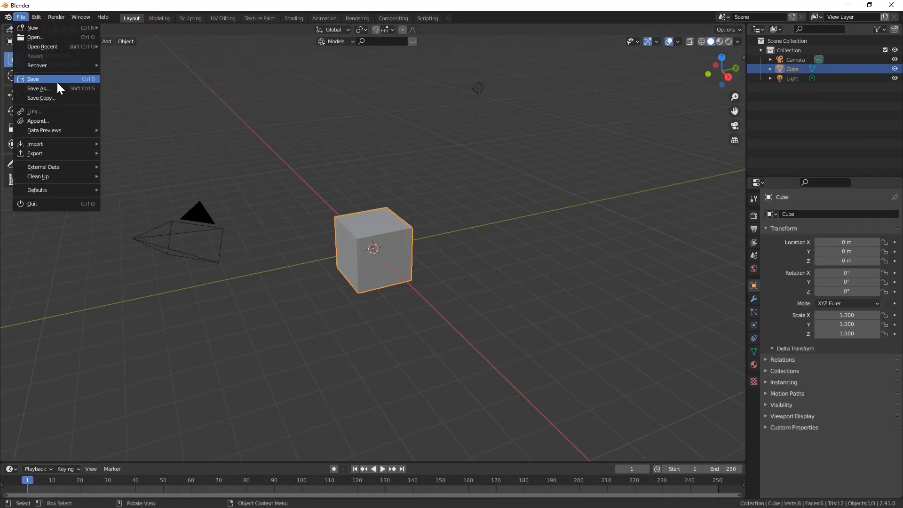
left_click(33, 79)
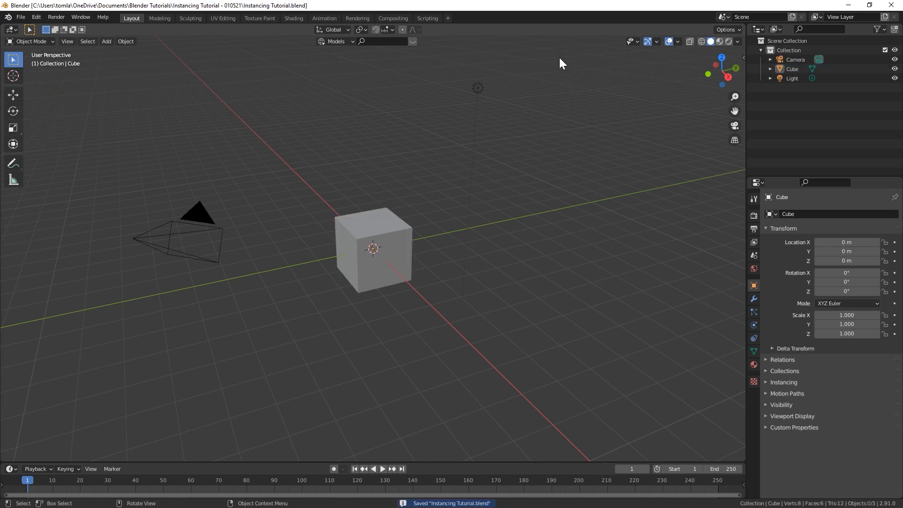
Step: Add a plane scaled ten times and subdivide its mesh with 15 cuts into a grid
left_click(107, 40)
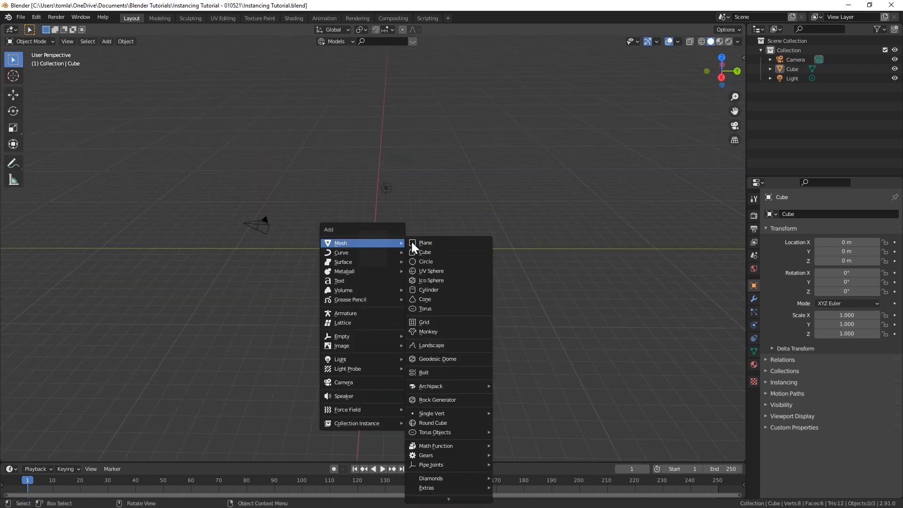
left_click(426, 243)
type("10")
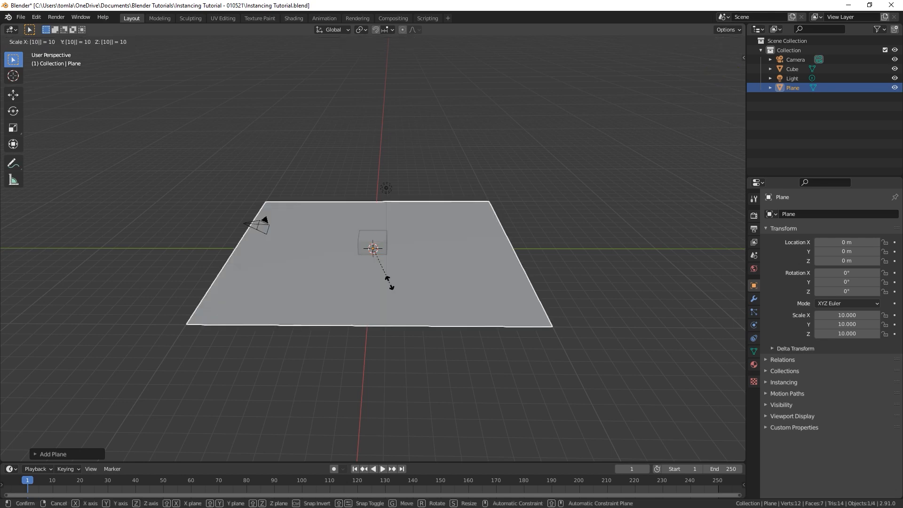
key("Tab")
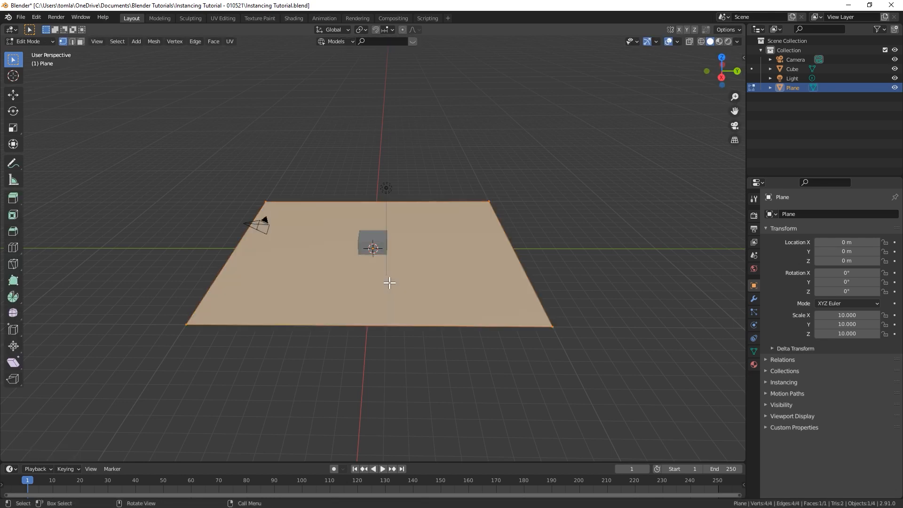
right_click(389, 283)
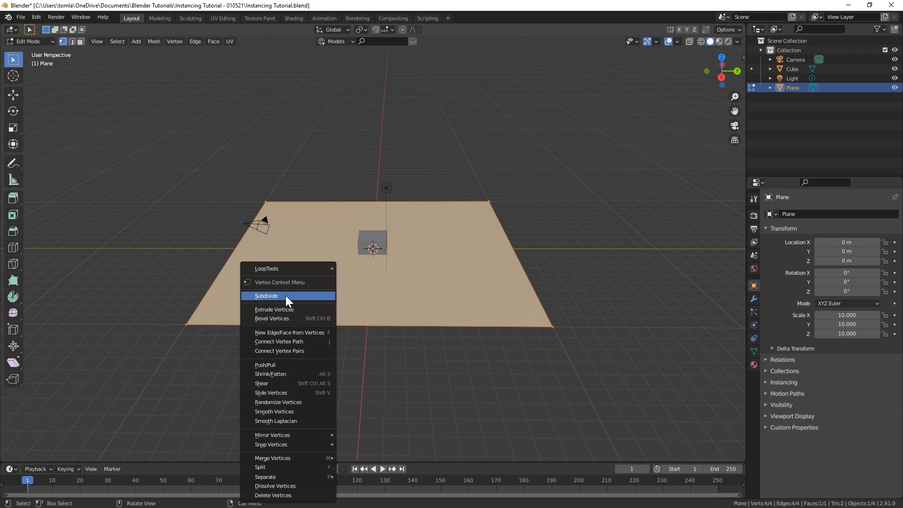
left_click(265, 295)
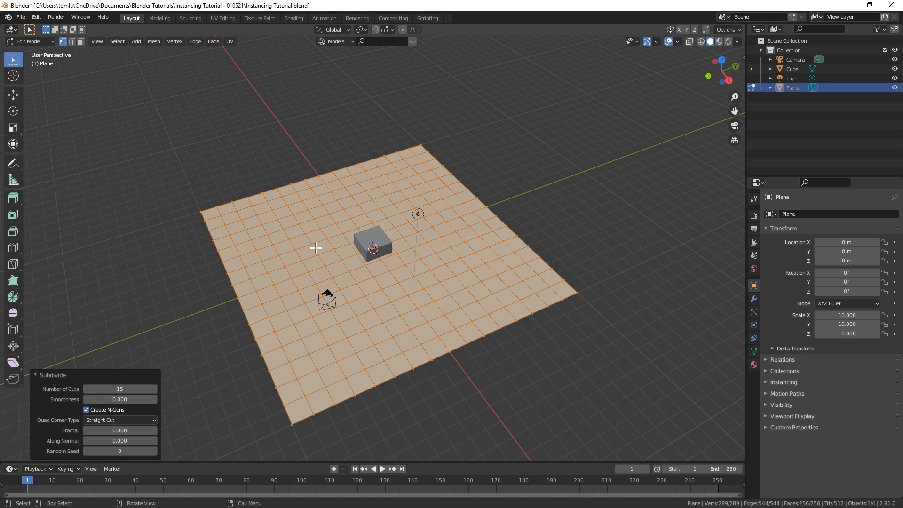
mouse_move(335, 234)
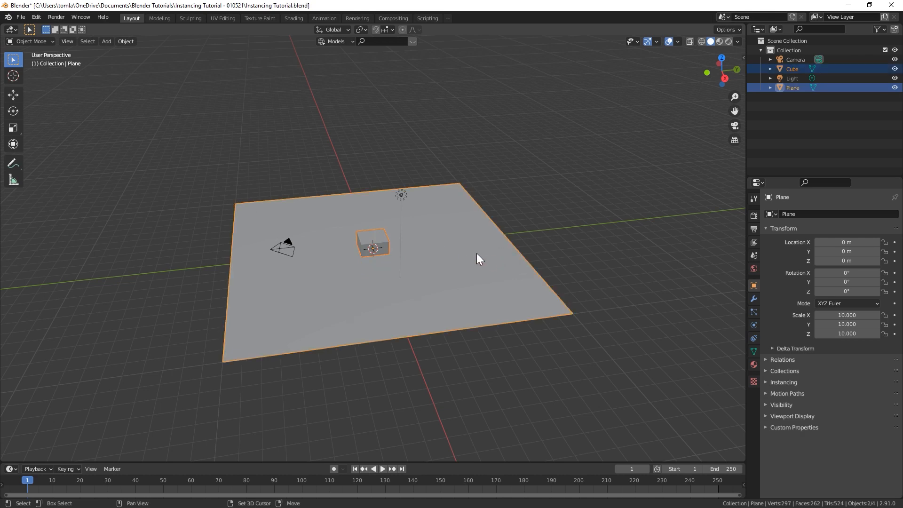
mouse_move(234, 293)
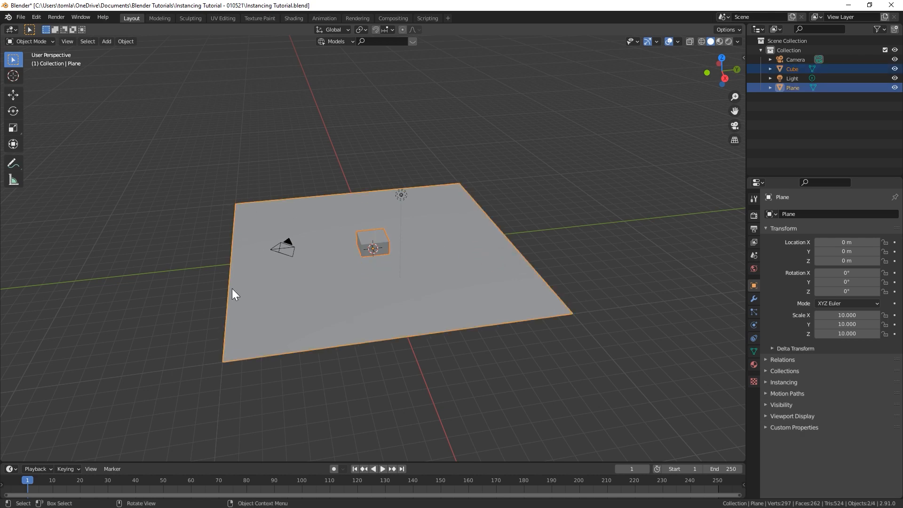
Step: Parent the cube to the plane and enable Vertices instancing so a cube sits at every grid vertex
key("ctrl+p")
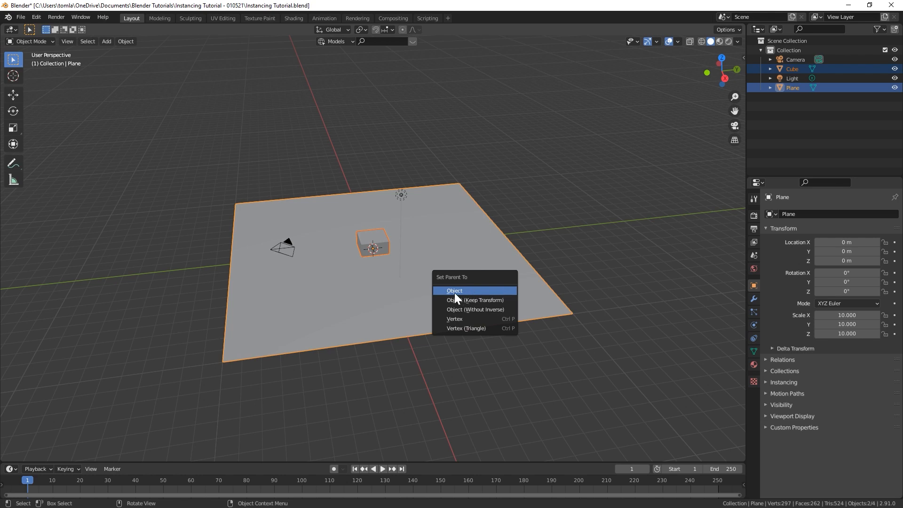
left_click(454, 291)
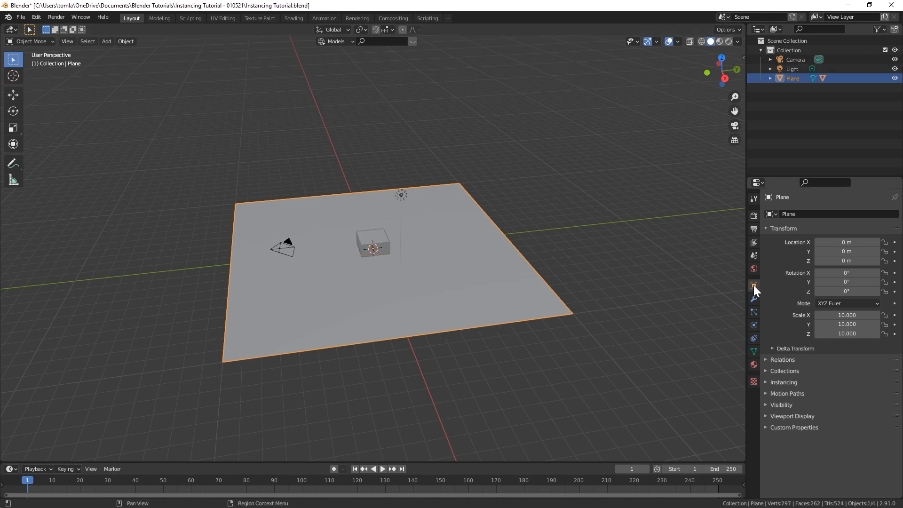
mouse_move(780, 385)
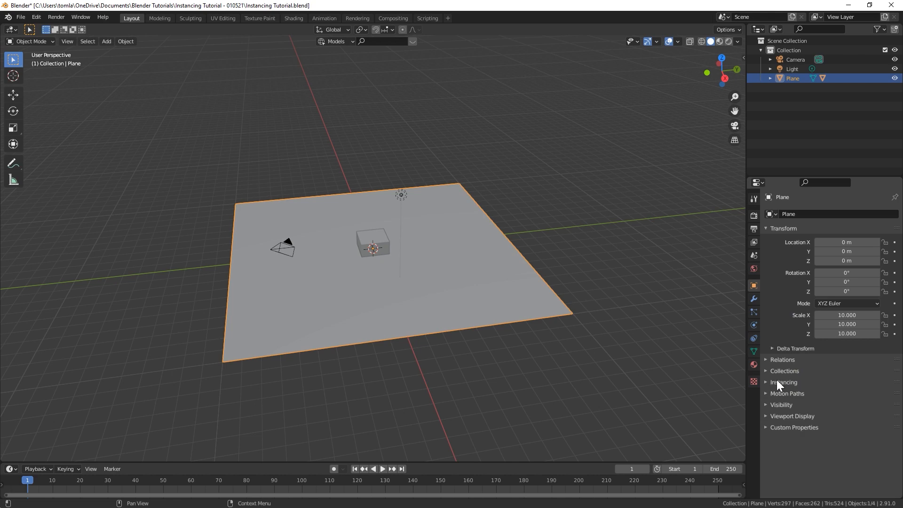
left_click(784, 382)
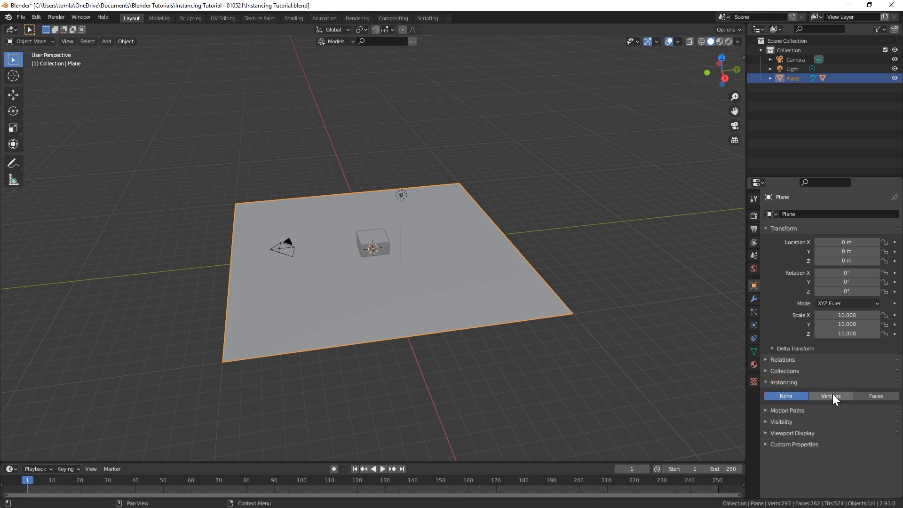
left_click(830, 396)
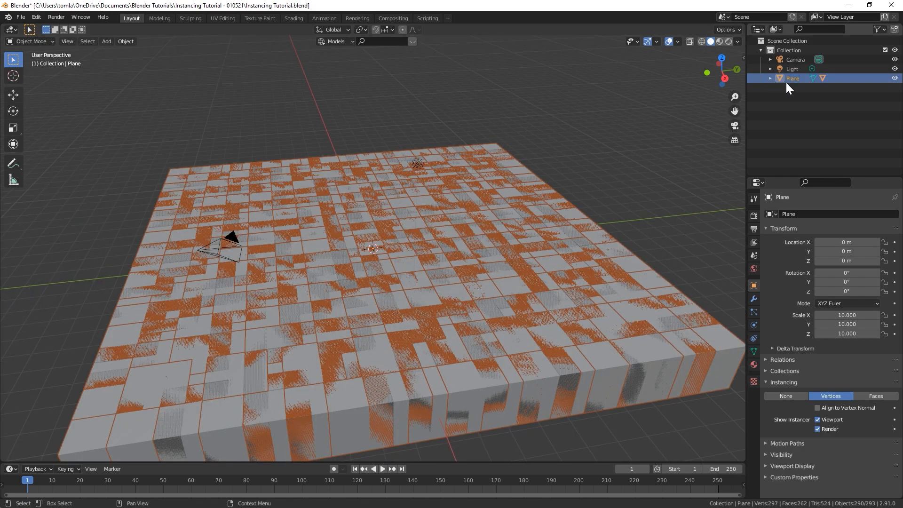
Step: Scale the cube down to 0.608, stretch its mesh along Z and shrink it on X/Y to leave gaps
left_click(770, 79)
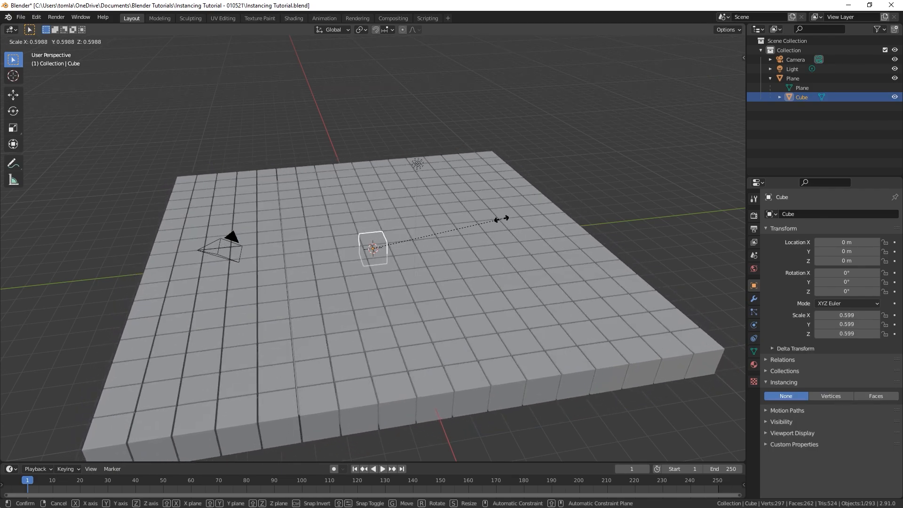
left_click(501, 274)
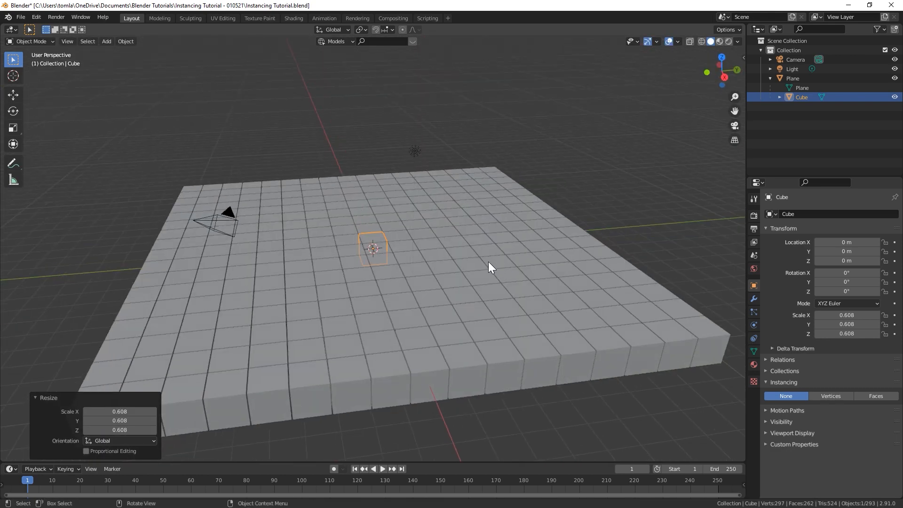
mouse_move(374, 245)
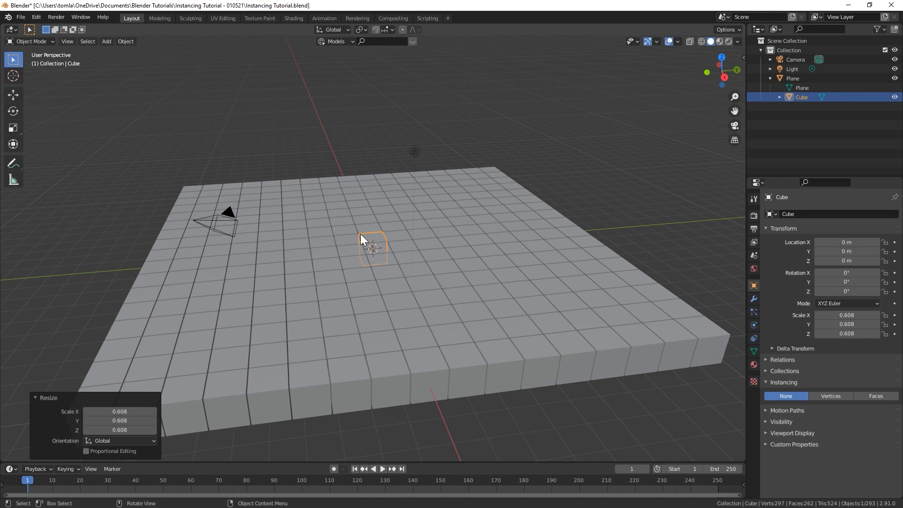
mouse_move(410, 303)
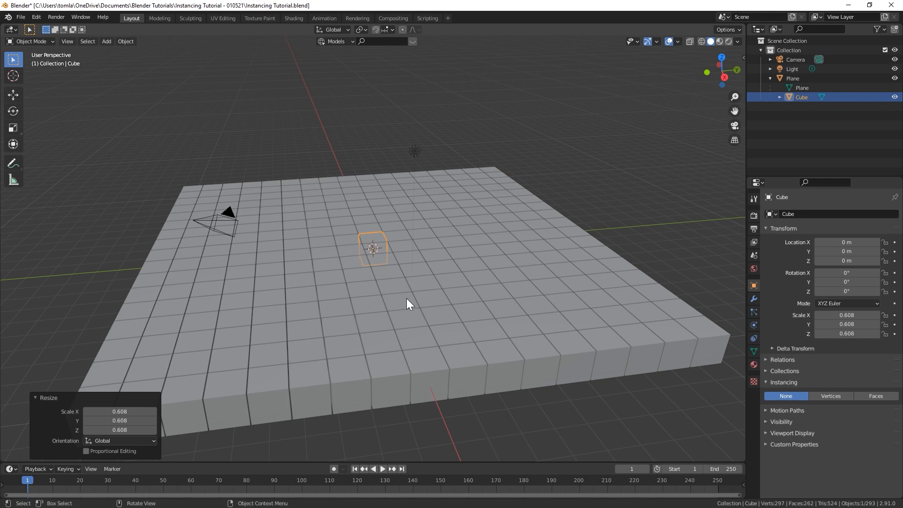
mouse_move(404, 233)
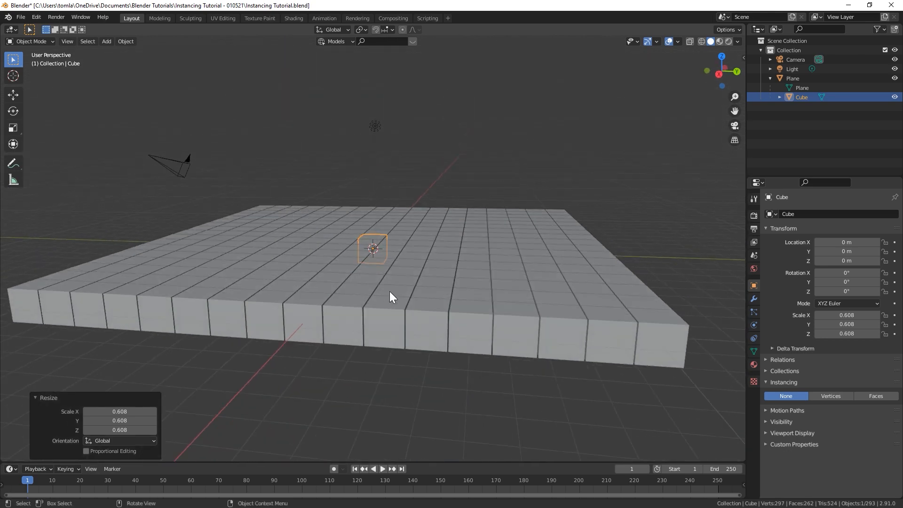
key("Tab")
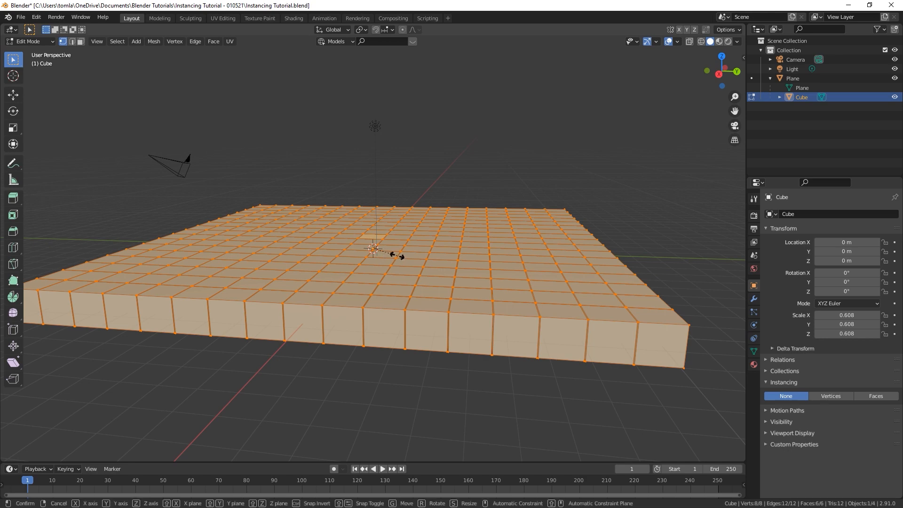
key("z")
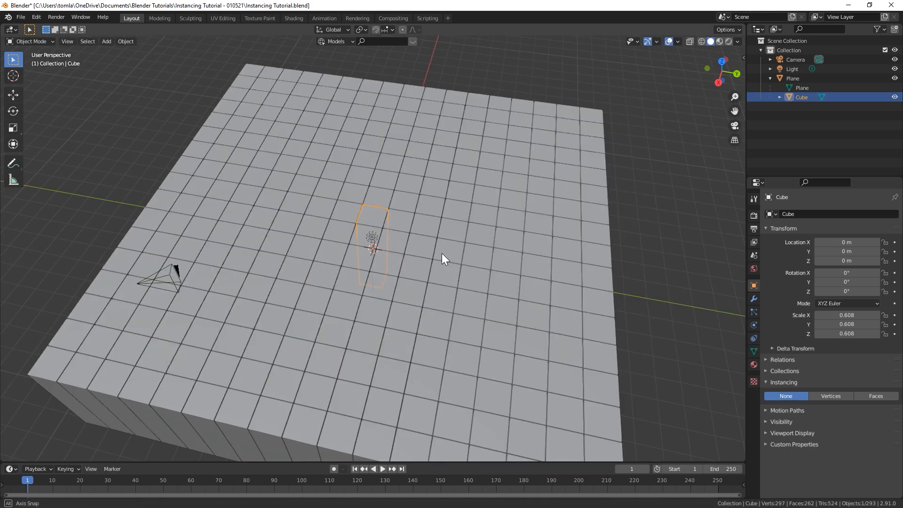
key("Tab")
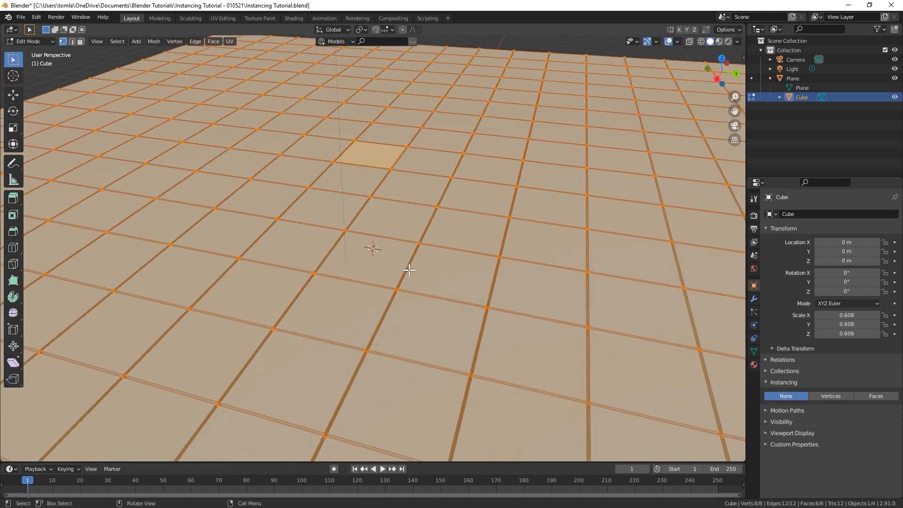
key("s")
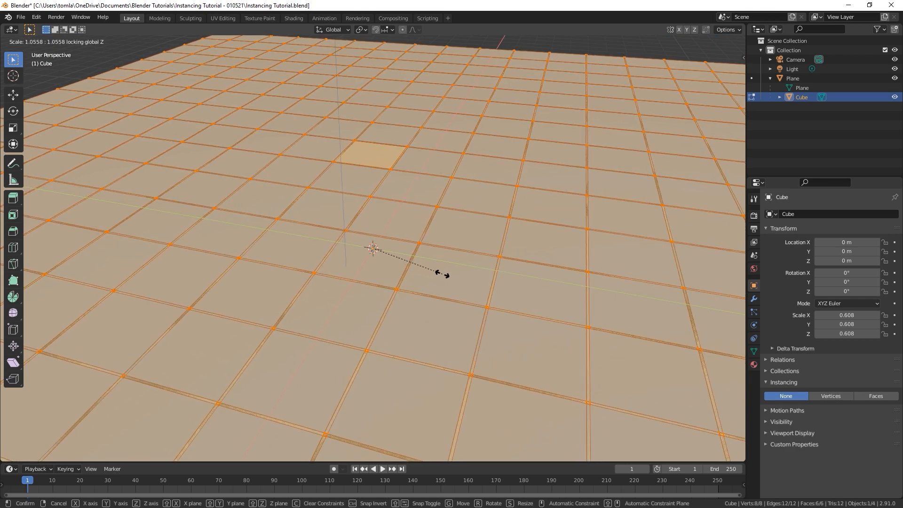
mouse_move(440, 273)
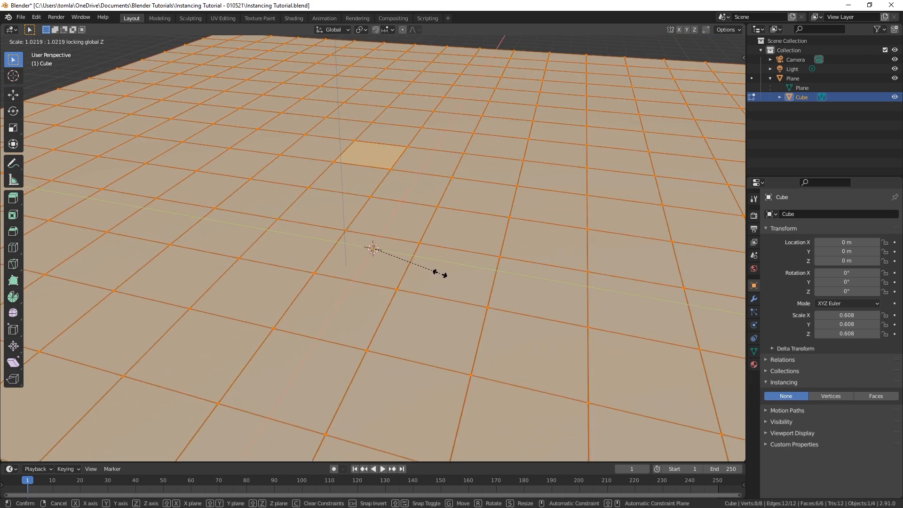
mouse_move(440, 276)
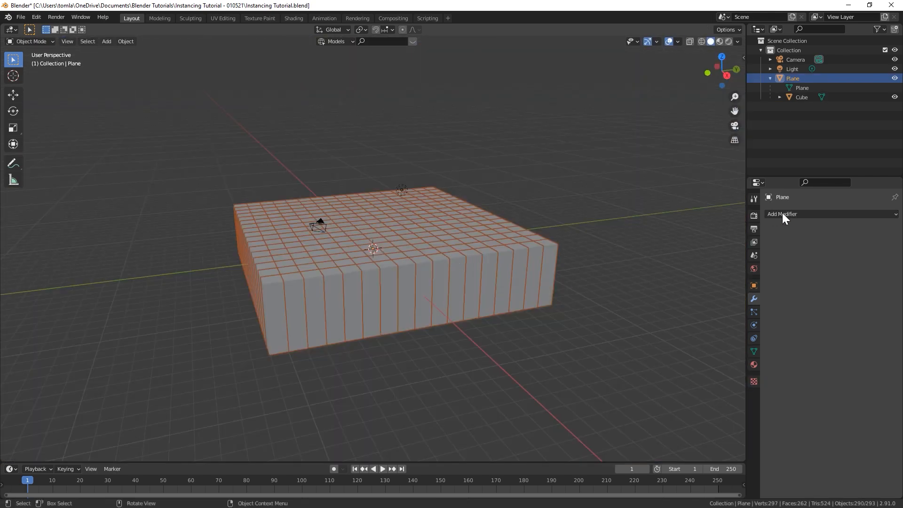
Step: Add a Wave modifier to the plane with falloff 21 m, height 0.2 m, width 0.4 m, narrowness 5 m and a time offset
left_click(784, 213)
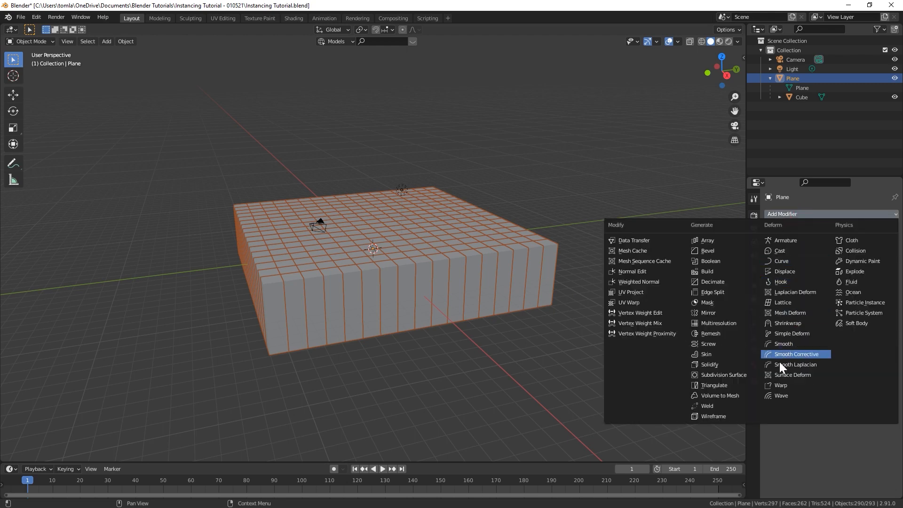
left_click(781, 396)
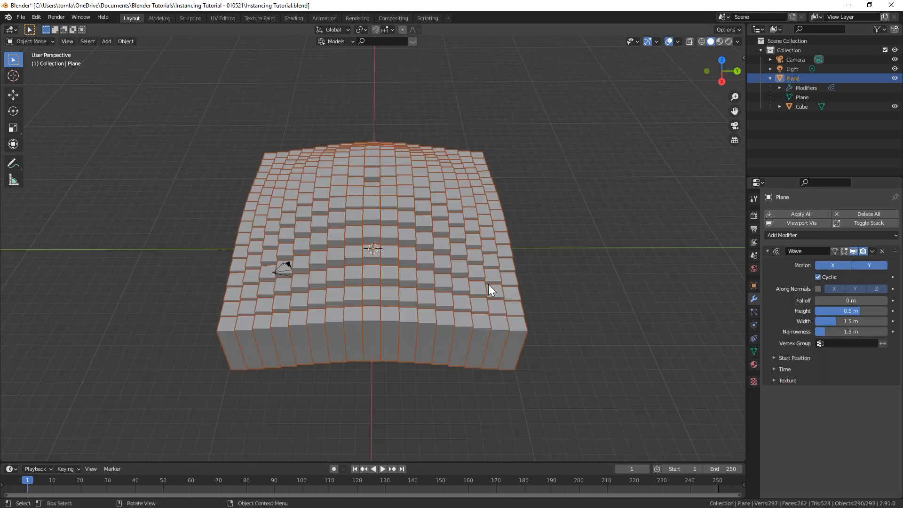
left_click(382, 468)
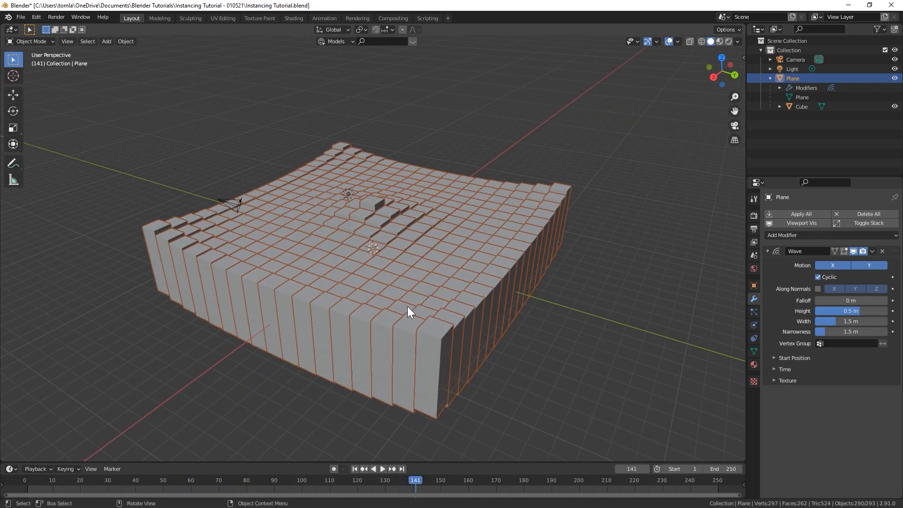
left_click(383, 469)
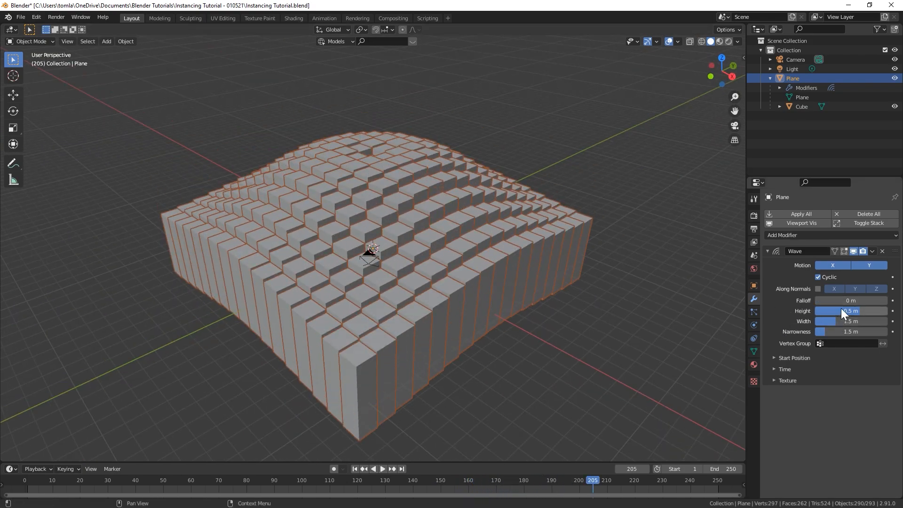
left_click(784, 368)
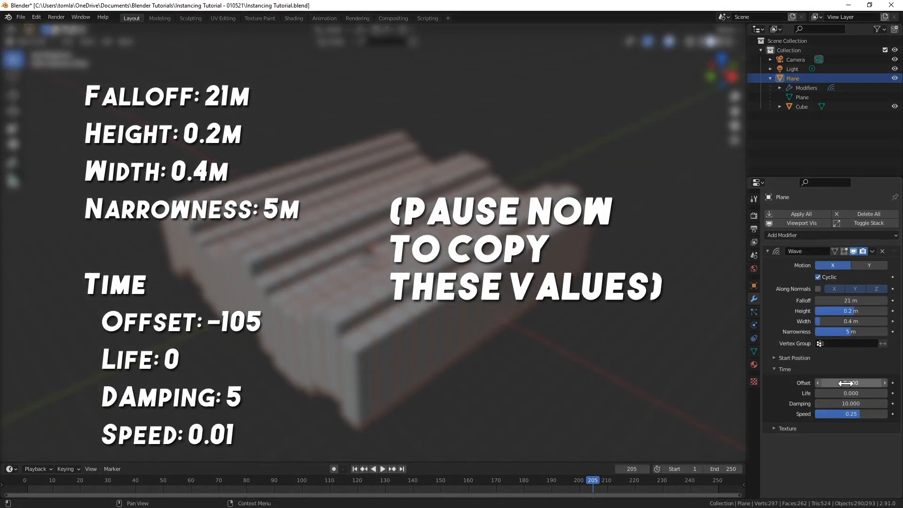
left_click(382, 468)
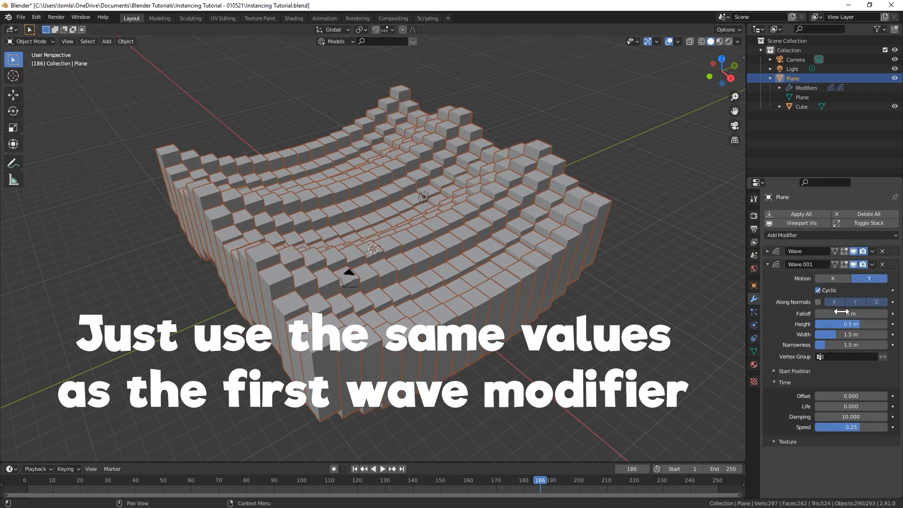
Step: Give the second Y-motion Wave modifier the first wave's values and end the animation at frame 80
left_click(383, 468)
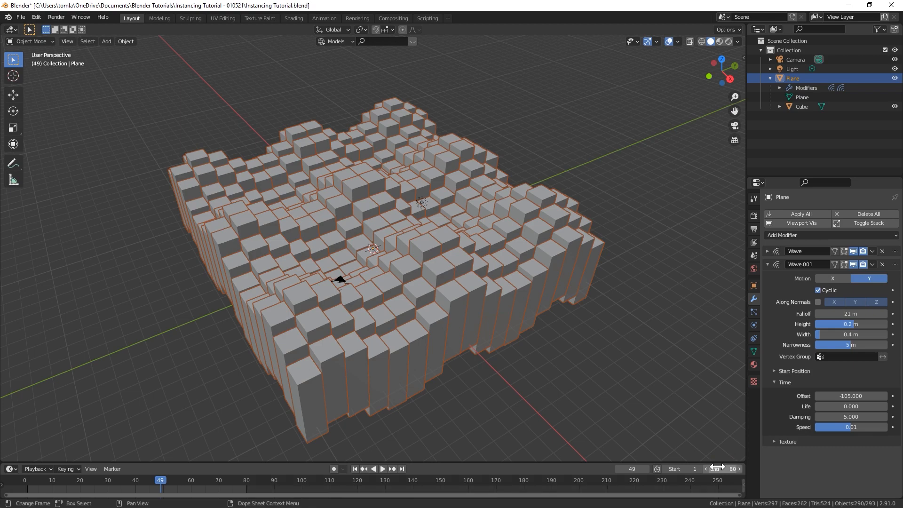
left_click(382, 468)
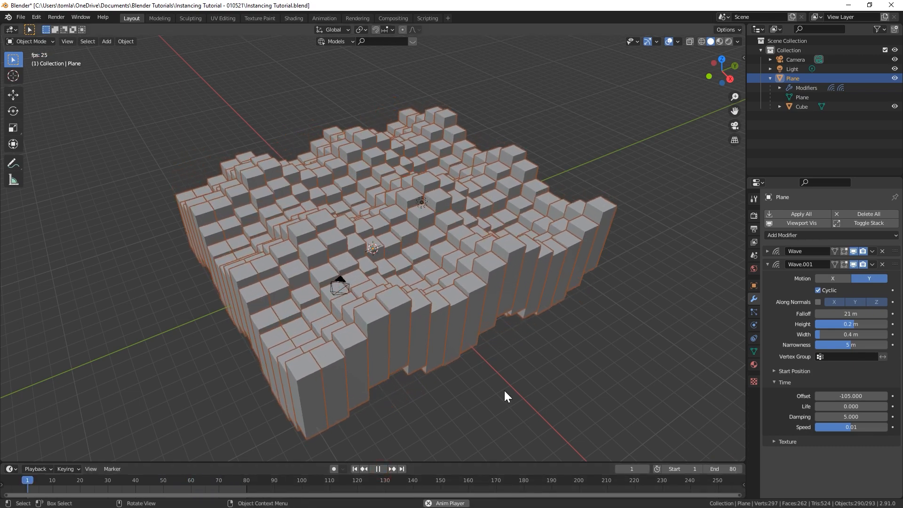
left_click(376, 468)
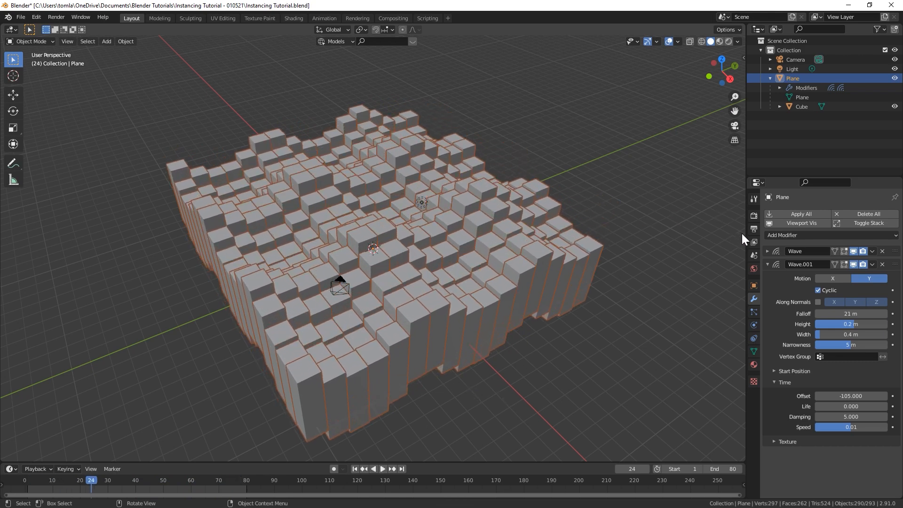
mouse_move(389, 239)
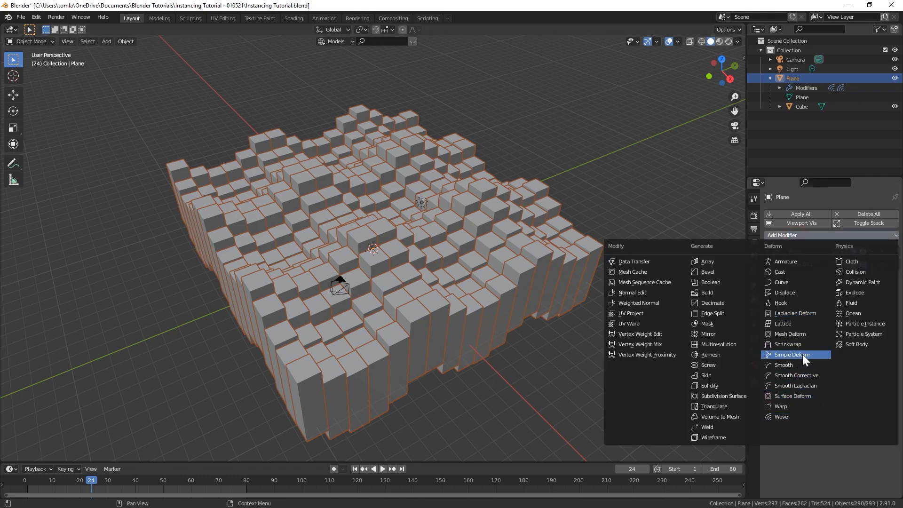
mouse_move(795, 322)
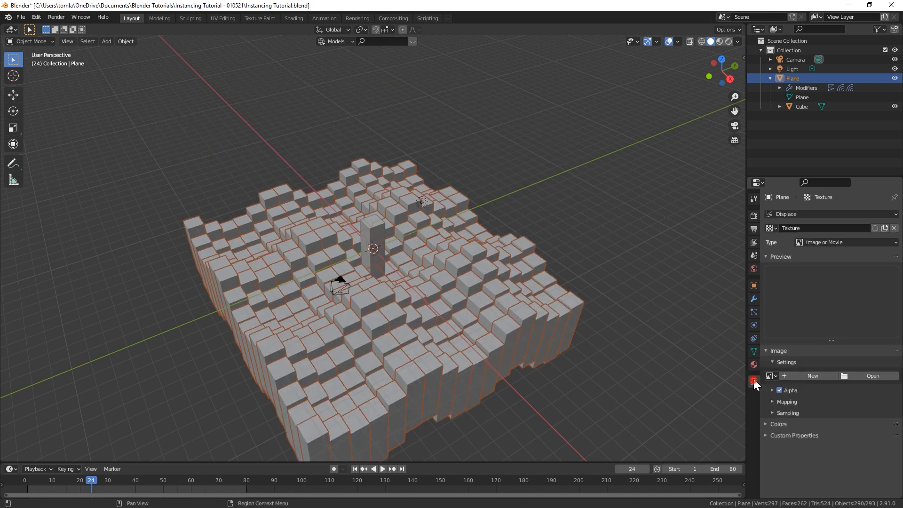
Step: Drive the Displace modifier with a Clouds texture of size 1.00 at strength 0.150
left_click(846, 241)
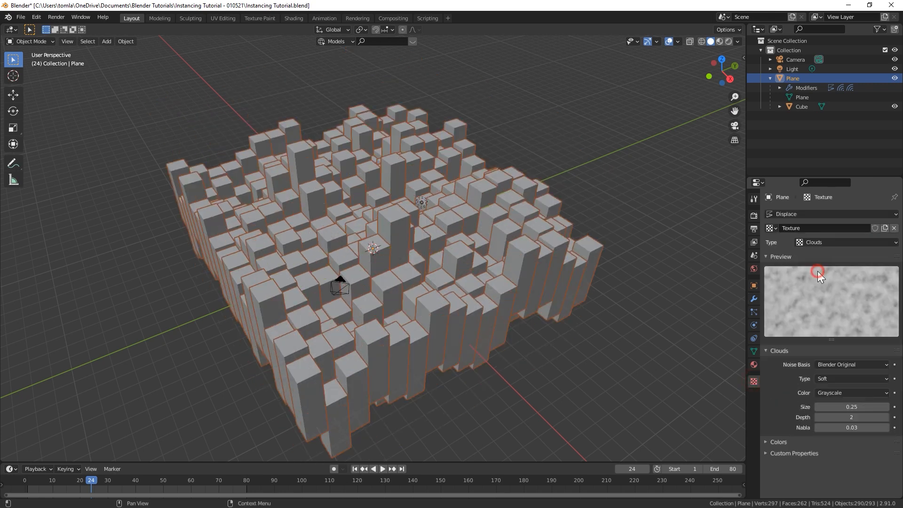
left_click_drag(851, 406, 858, 407)
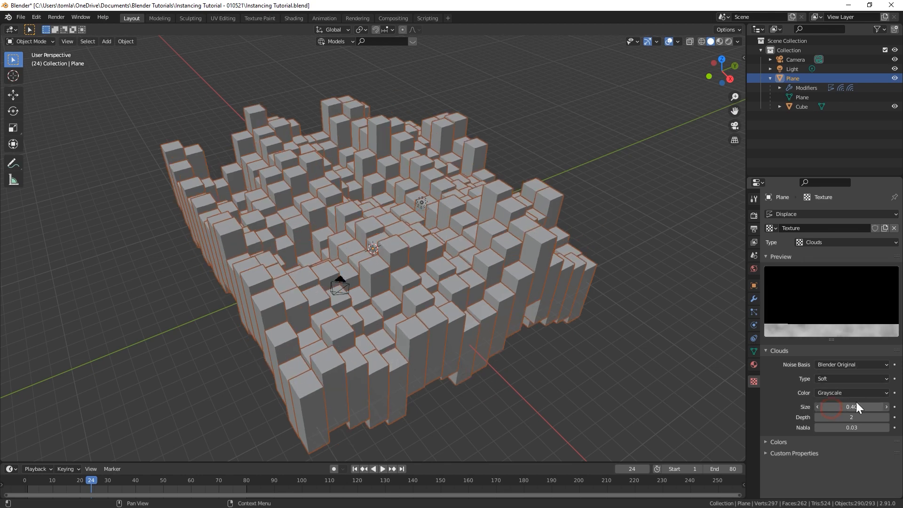
left_click_drag(833, 407, 858, 407)
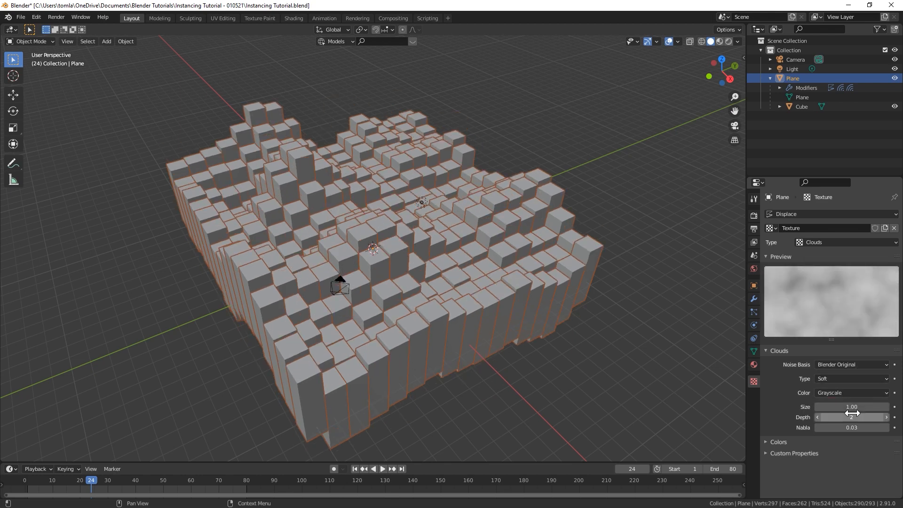
left_click(753, 299)
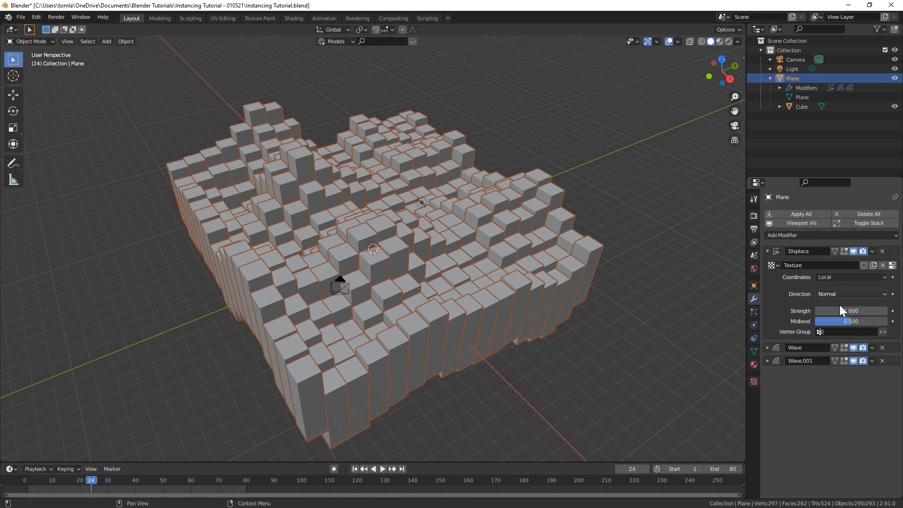
left_click_drag(852, 311, 830, 310)
type(".1")
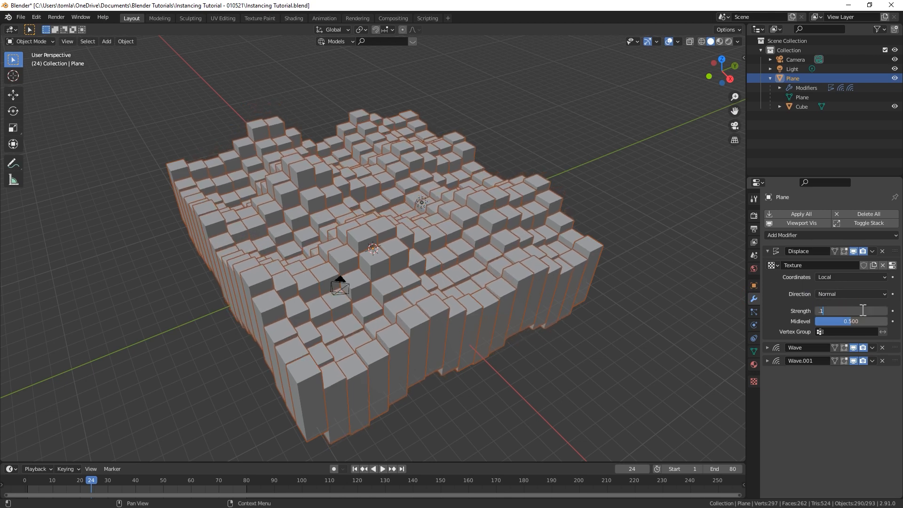
left_click(382, 468)
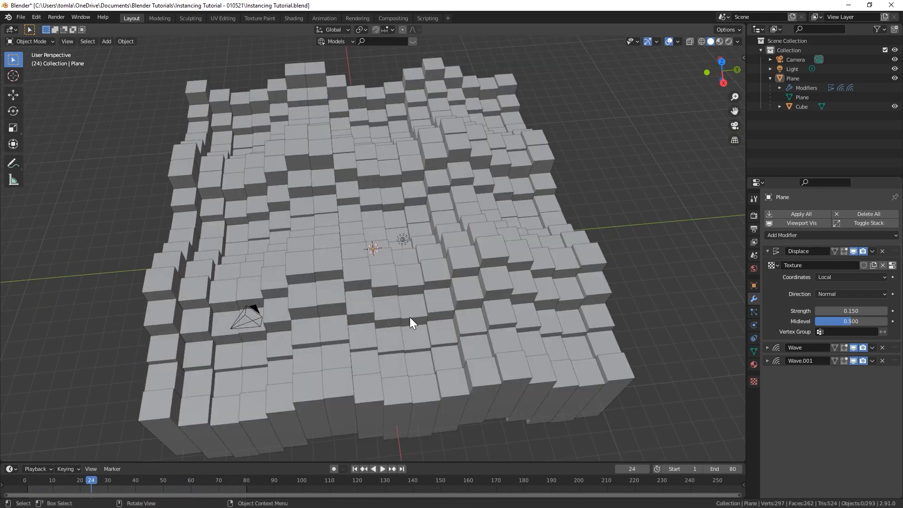
Step: Move to frame 50 and select the Plane to revisit its instancing settings
left_click(382, 468)
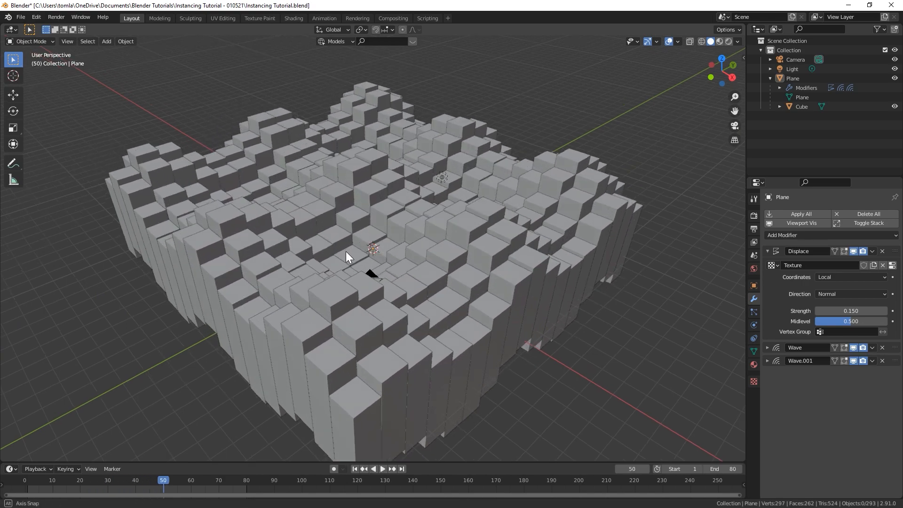
key("Tab")
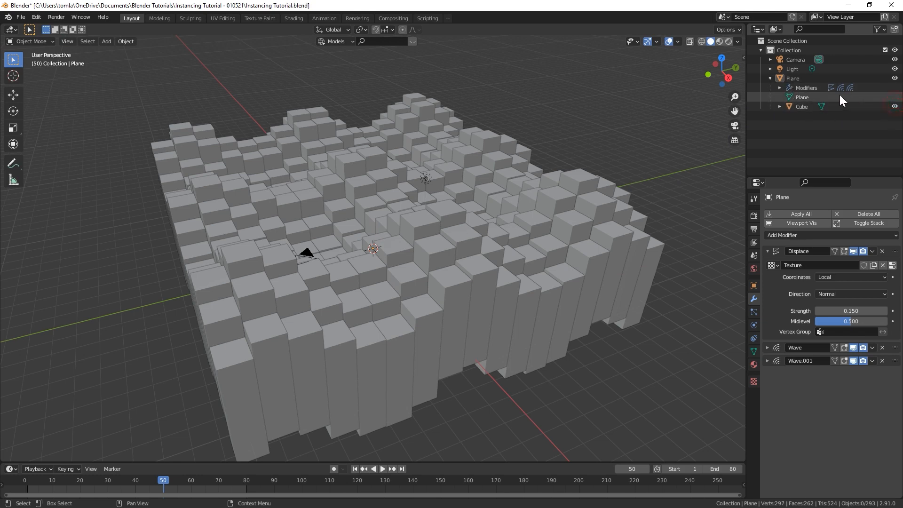
left_click(754, 282)
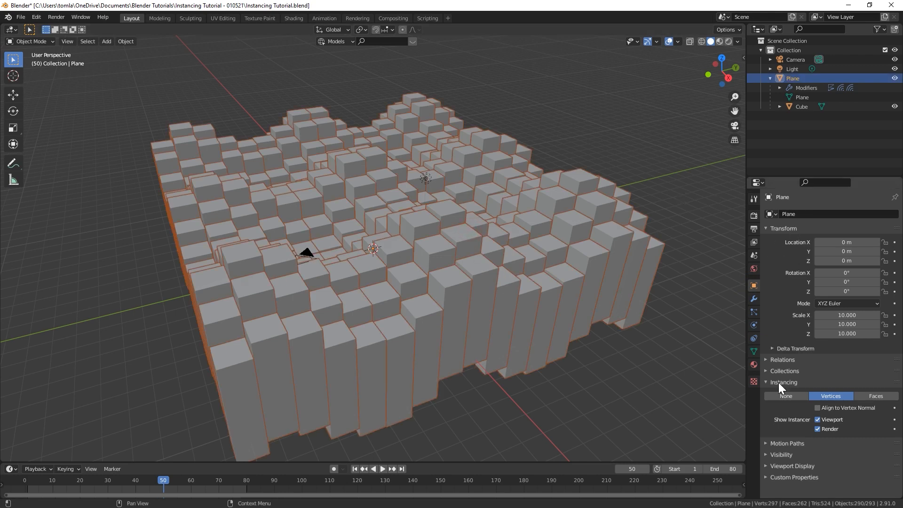
Step: Switch plane instancing to None to reveal the wavy surface, then give the cube a 0.1 m Bevel modifier
left_click(786, 396)
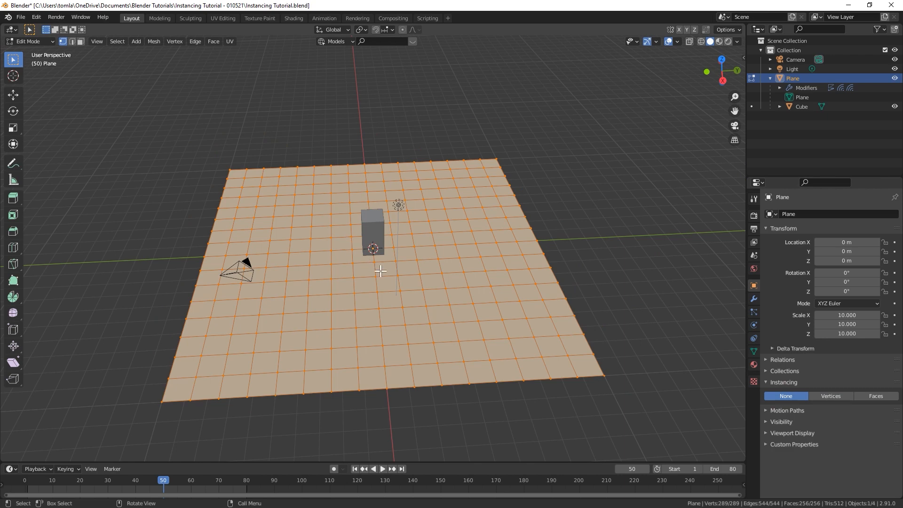
right_click(380, 270)
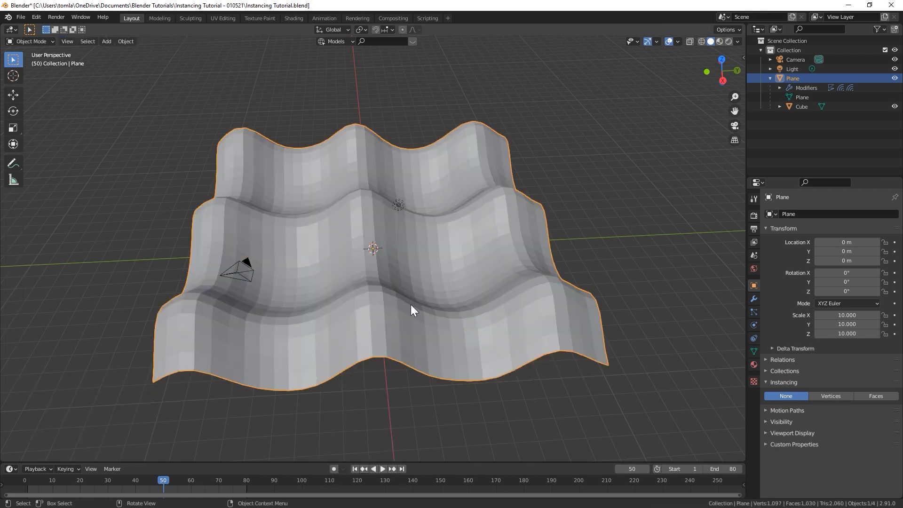
left_click(829, 396)
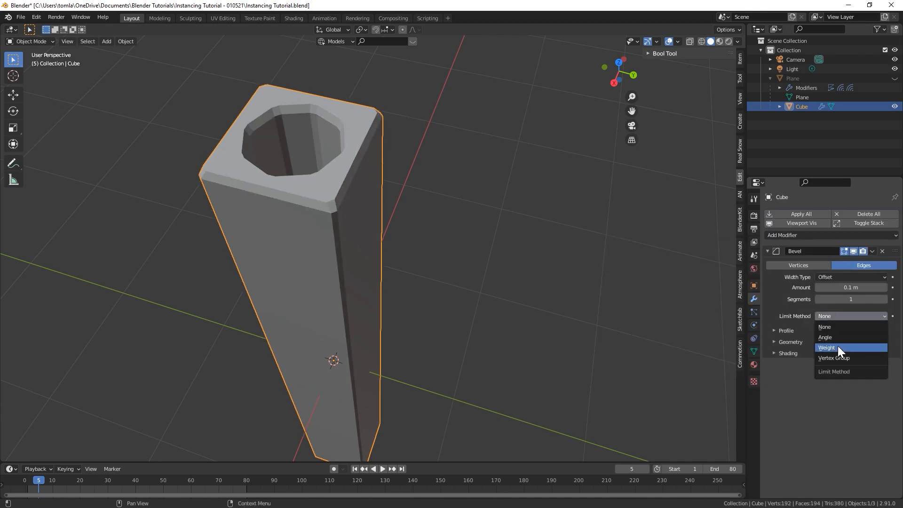
Step: Set the cube's Bevel limit method to Weight with 5 segments
left_click(827, 347)
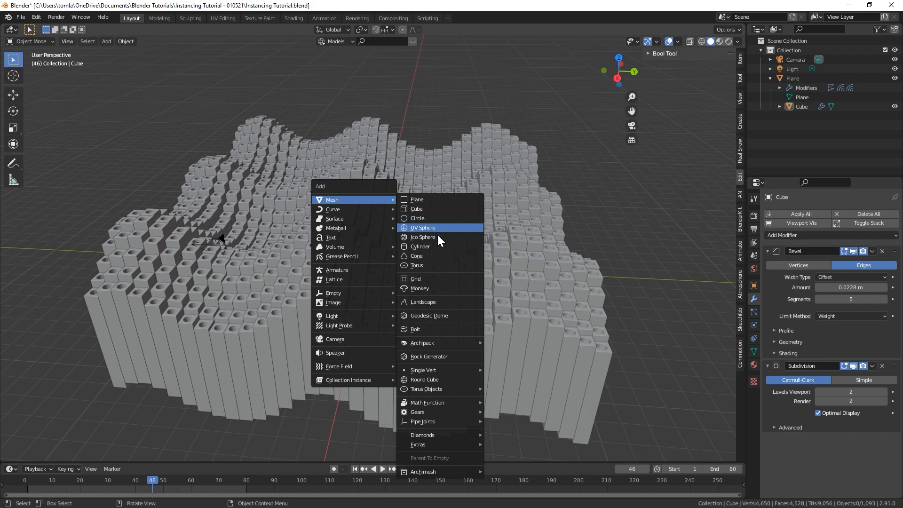
Step: Add an Ico Sphere at the origin and unhide the plane again
left_click(422, 237)
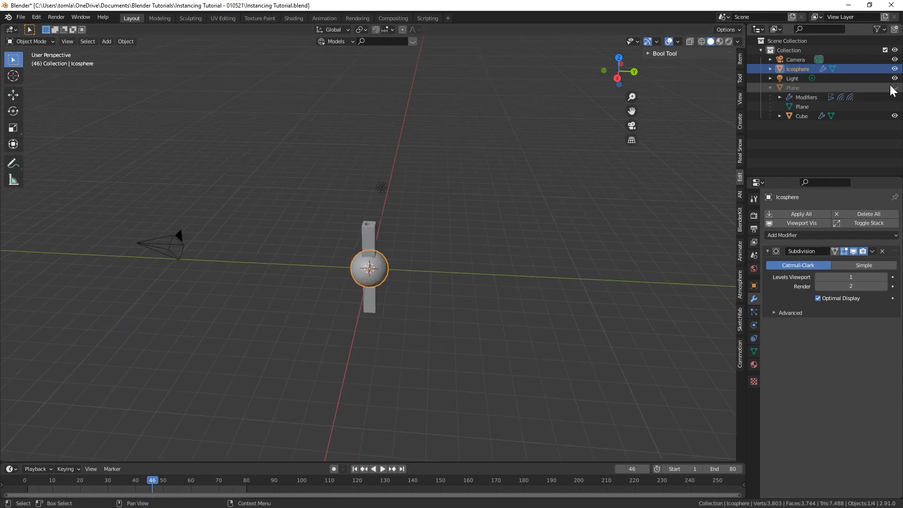
left_click(794, 87)
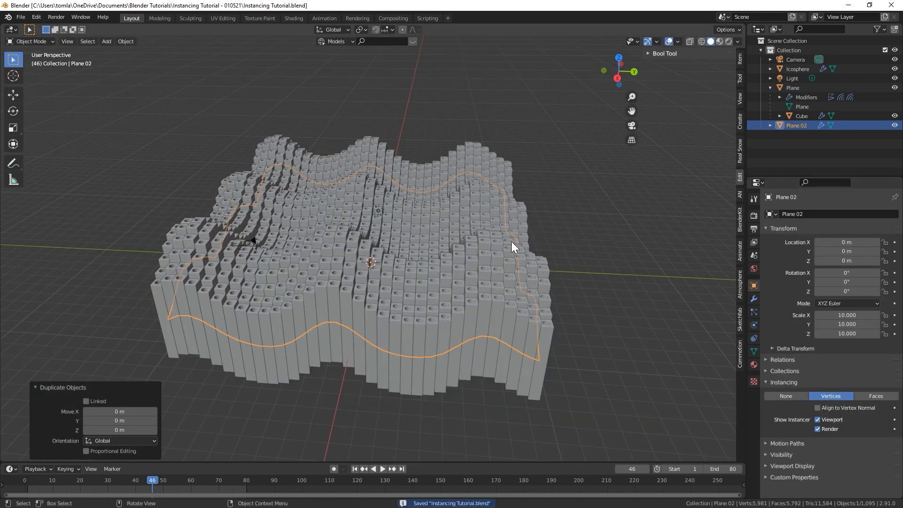
Step: Parent the Icosphere to Plane 02 (Ctrl+P > Object) so spheres instance on its wavy vertices
left_click(895, 88)
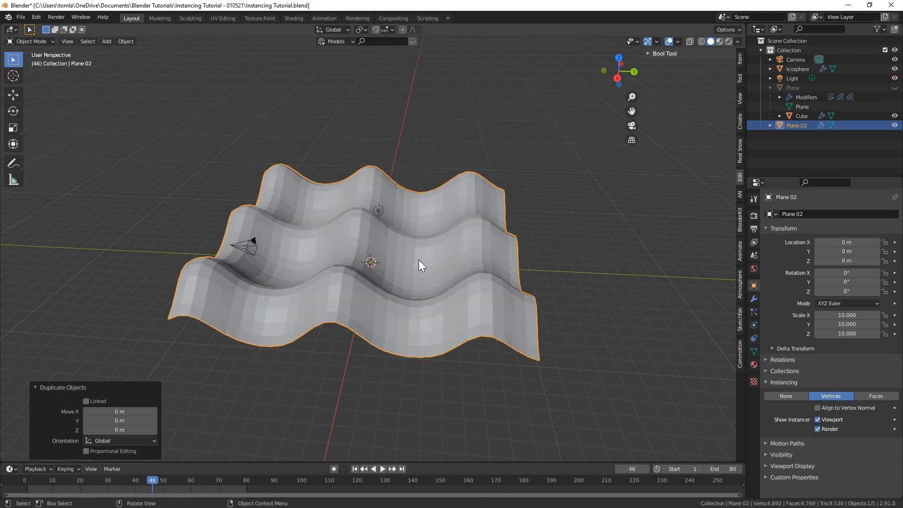
left_click(797, 68)
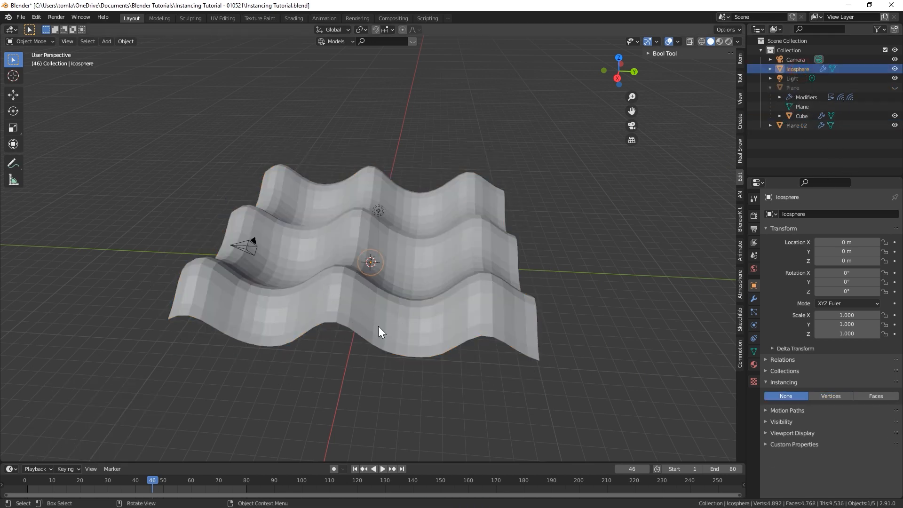
left_click_drag(380, 331, 371, 277)
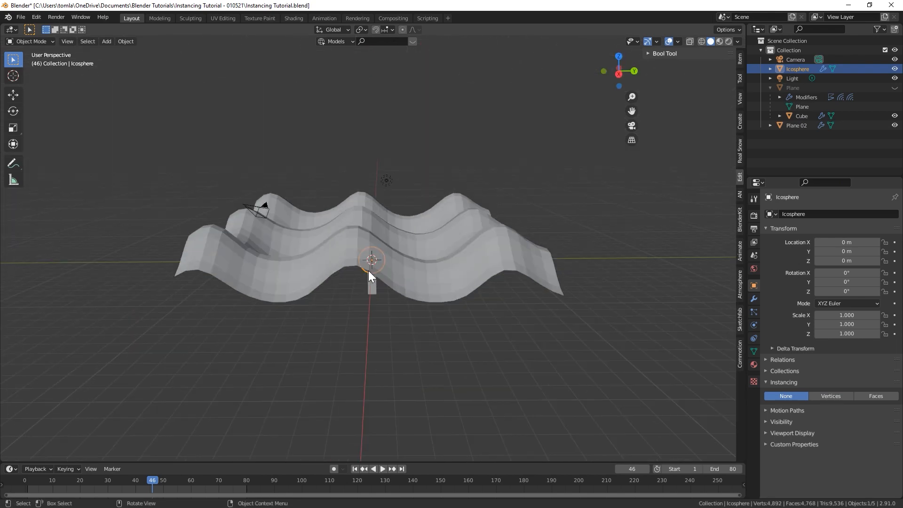
left_click(829, 396)
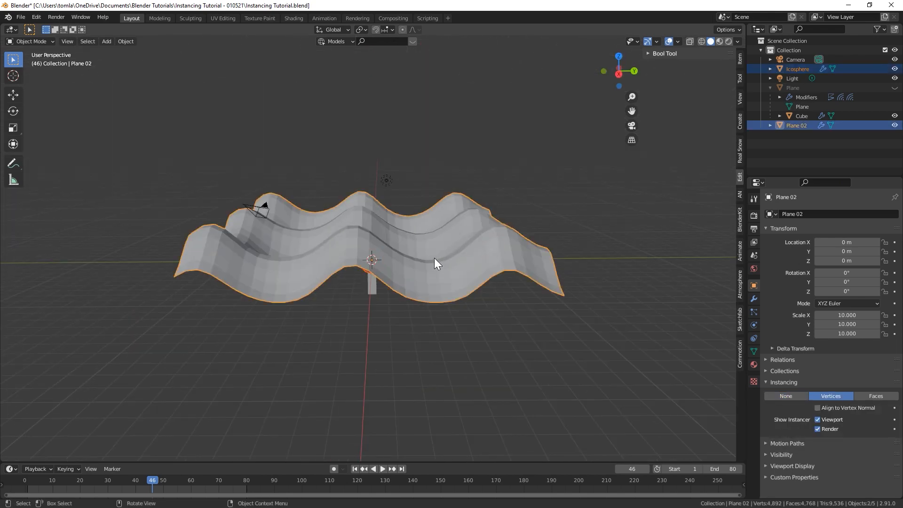
key("ctrl+p")
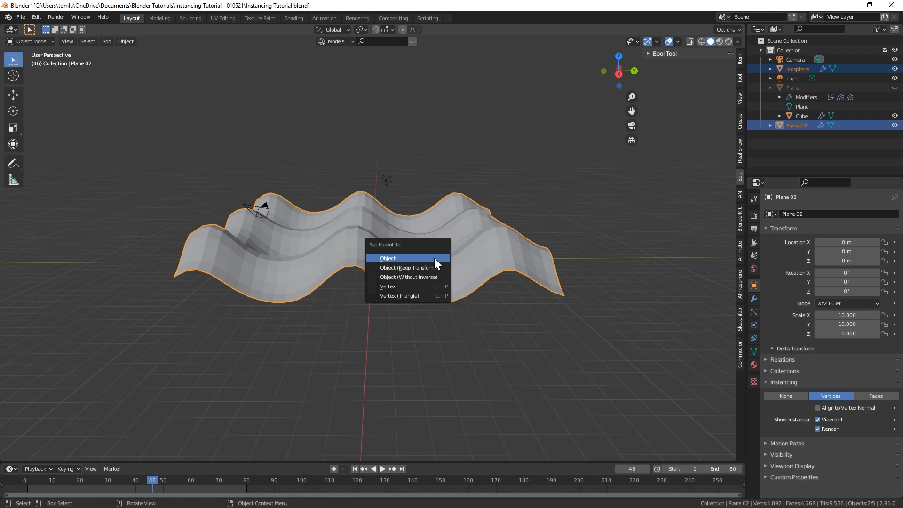
left_click(387, 258)
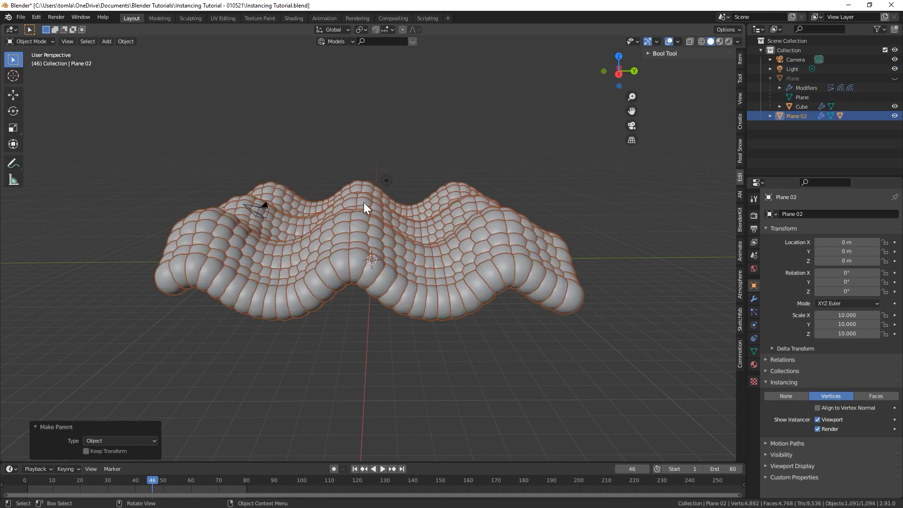
mouse_move(380, 248)
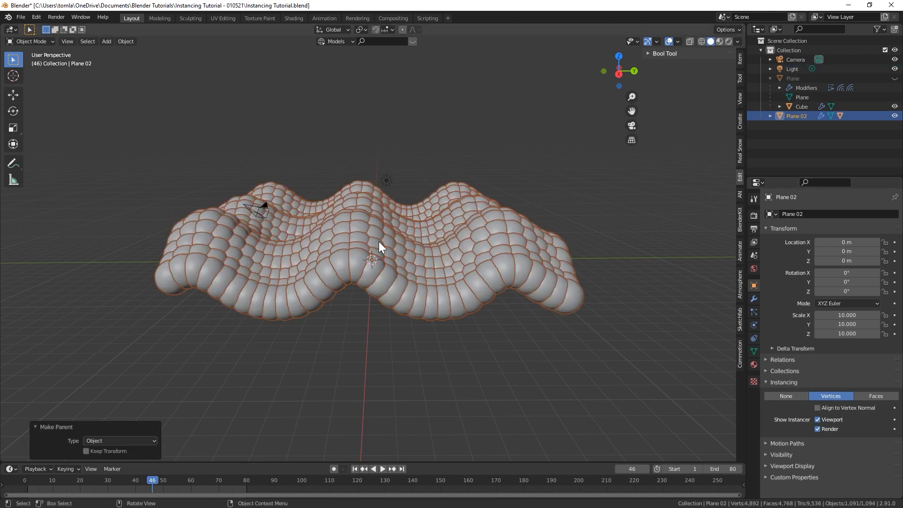
left_click_drag(380, 247, 375, 256)
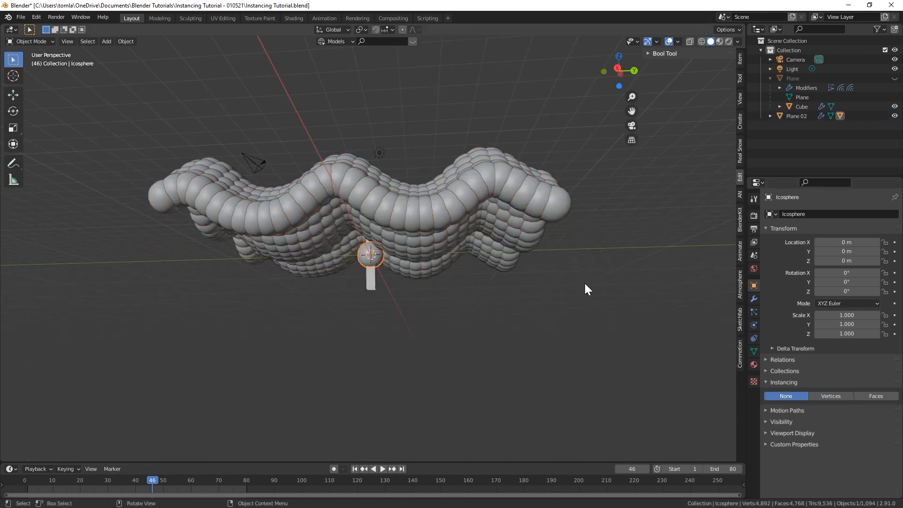
Step: Scale the Icosphere to 0.244 and hide Plane 02's instancer surface in viewport and render
key("s")
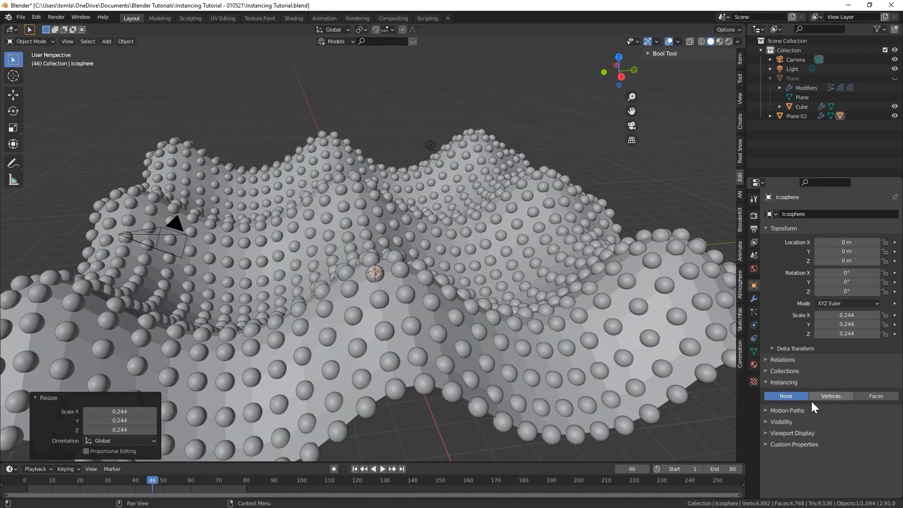
left_click(831, 396)
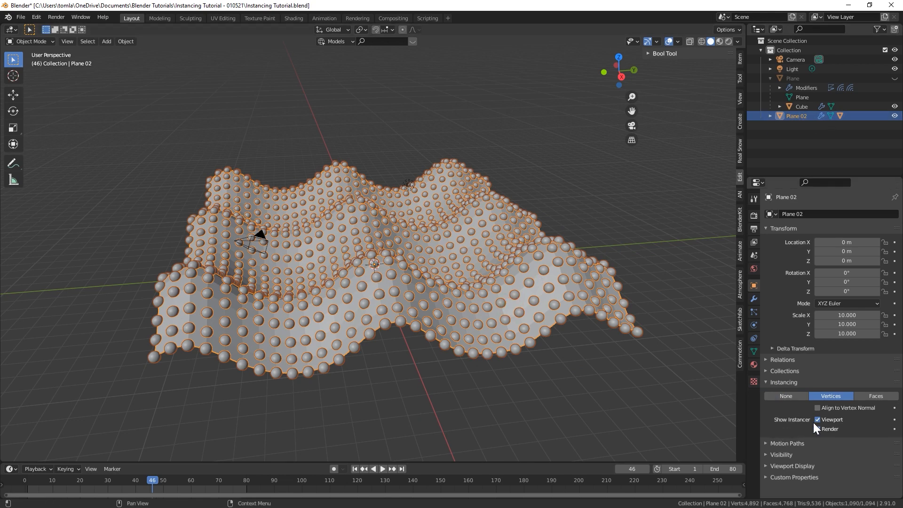
left_click(817, 420)
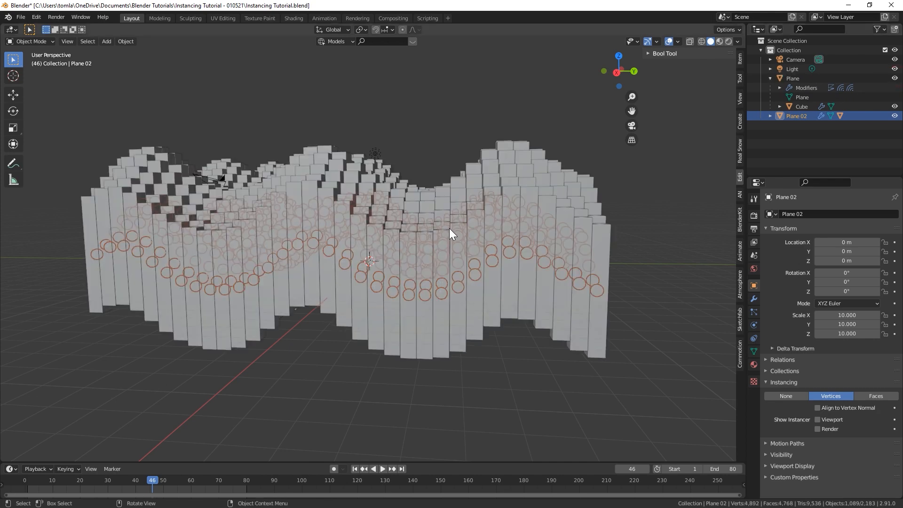
Step: Move Plane 02 up about 3.03 m on Z so the spheres ride atop the cube columns
key("g")
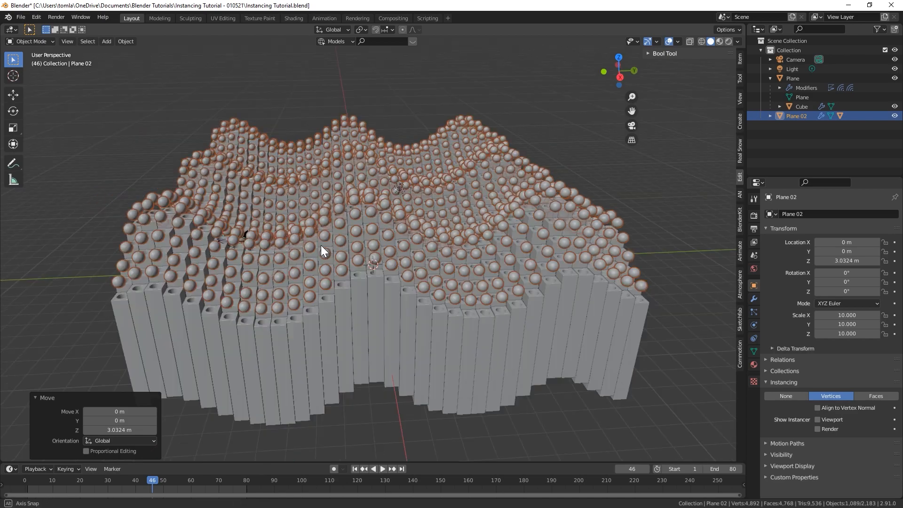
left_click(383, 469)
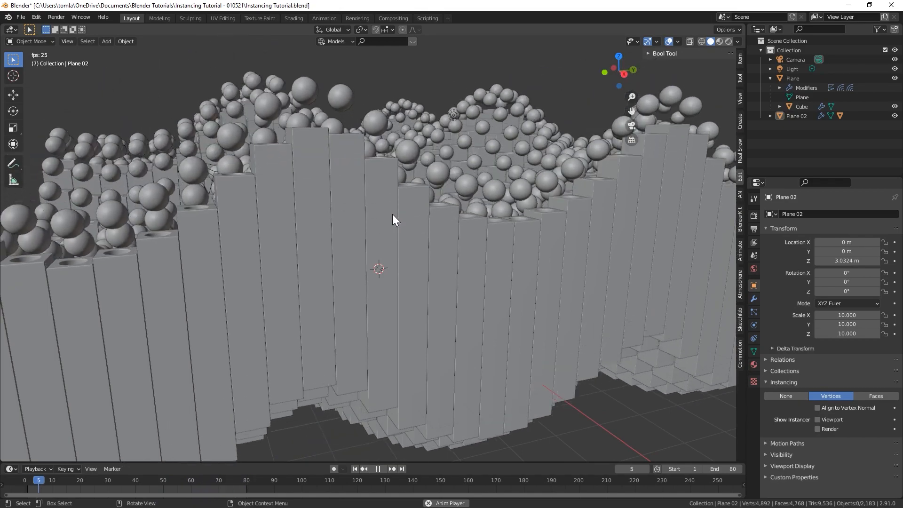
left_click(377, 468)
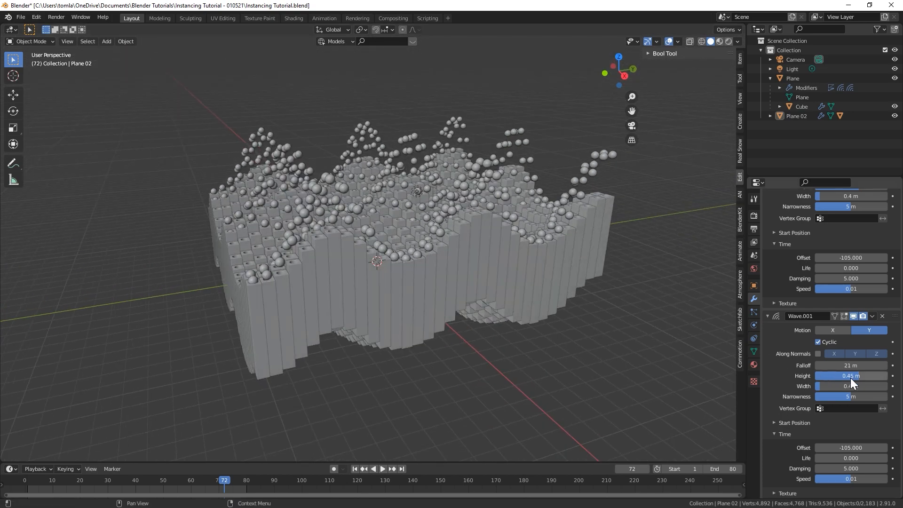
Step: Set Plane 02's second Wave modifier height to 0.4 m and check the rippling sphere layer
left_click_drag(852, 375, 841, 375)
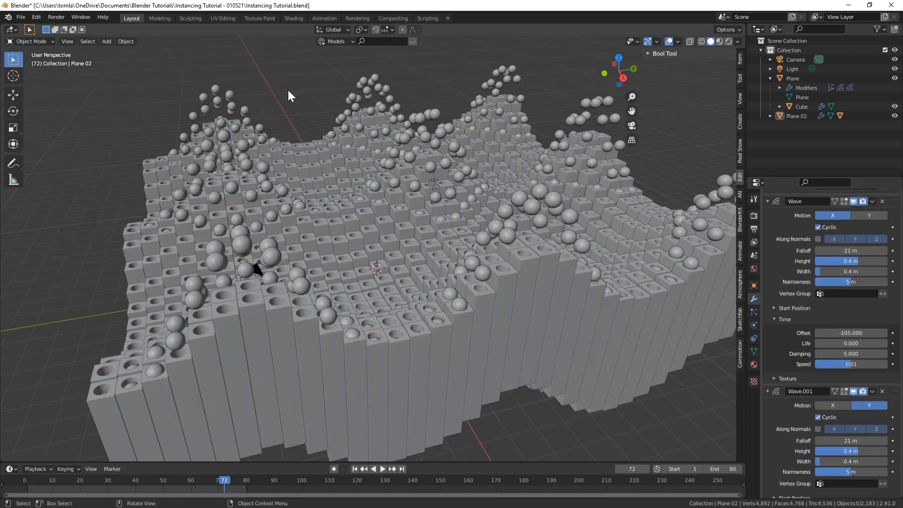
left_click(383, 468)
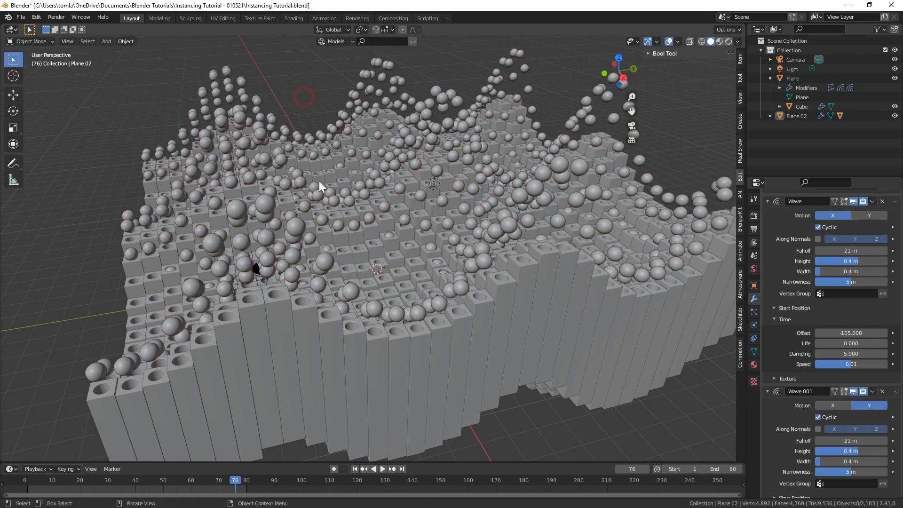
left_click(382, 469)
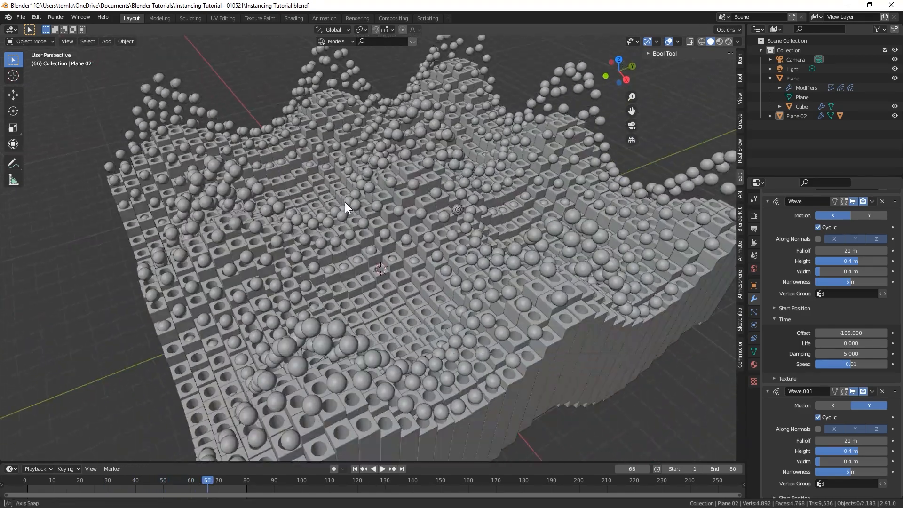
left_click_drag(345, 206, 337, 204)
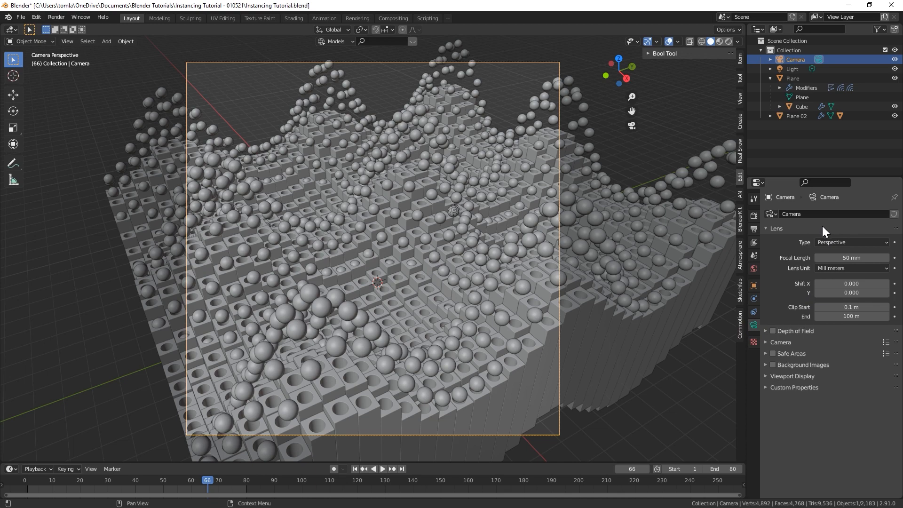
Step: Make the camera orthographic with scale 8.5 and reposition it looking down over the grid
left_click(851, 242)
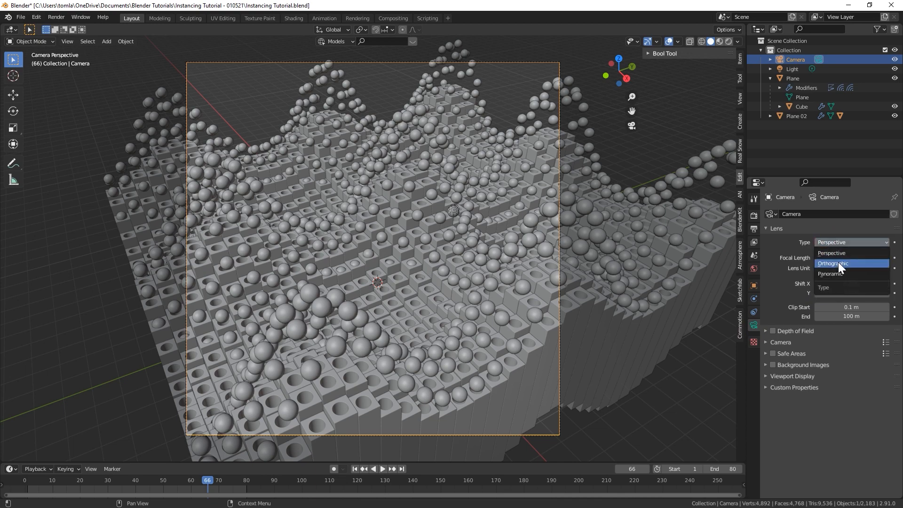
left_click(838, 264)
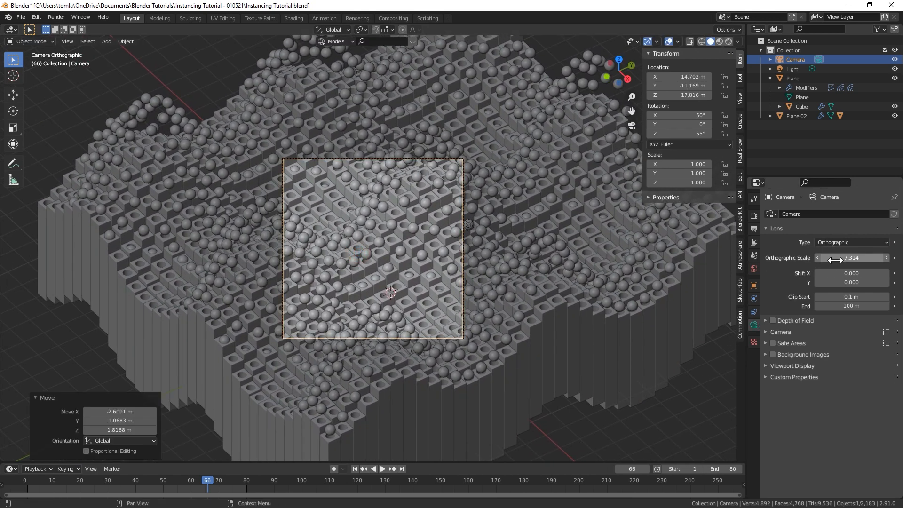
left_click_drag(851, 258, 864, 258)
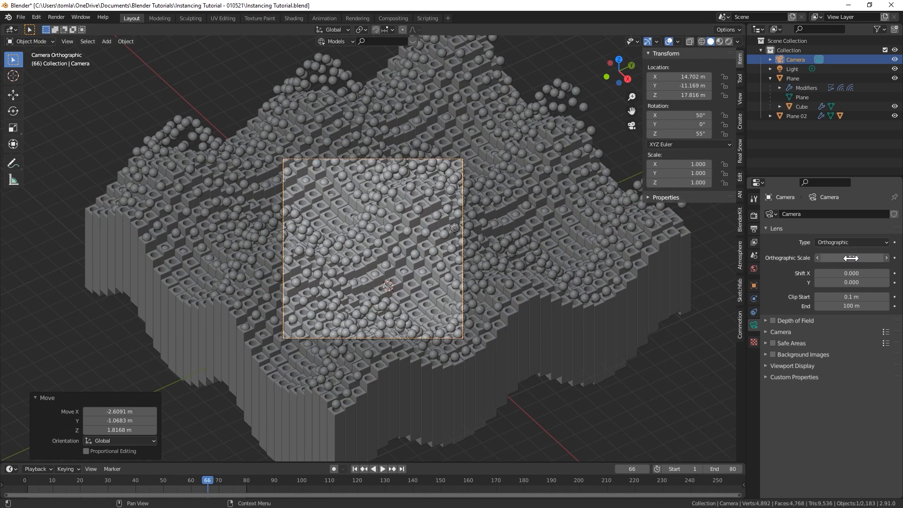
left_click(852, 258)
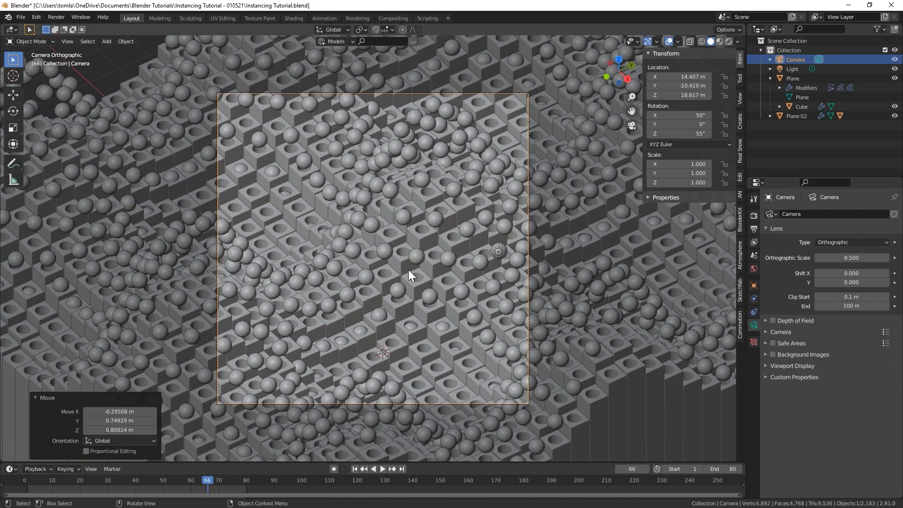
left_click(382, 469)
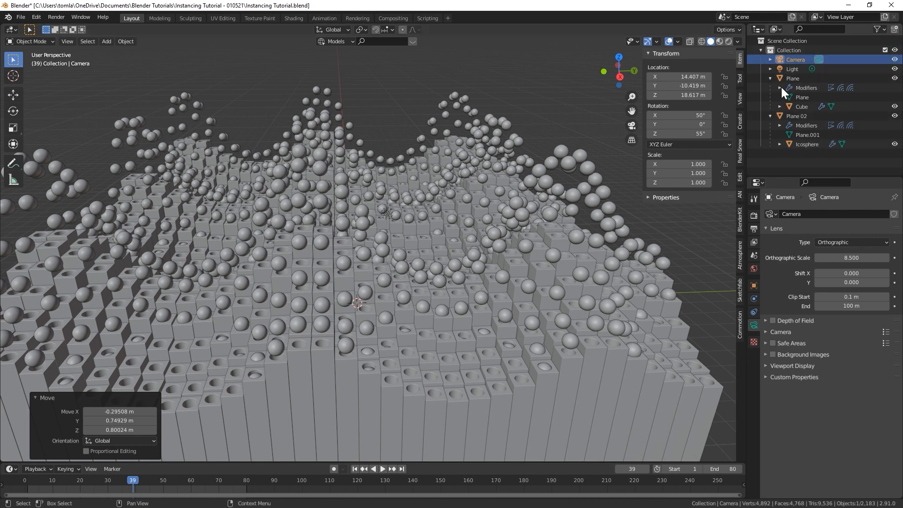
Step: Select the Icosphere under Plane 02 and scale it down to 0.183
left_click(807, 144)
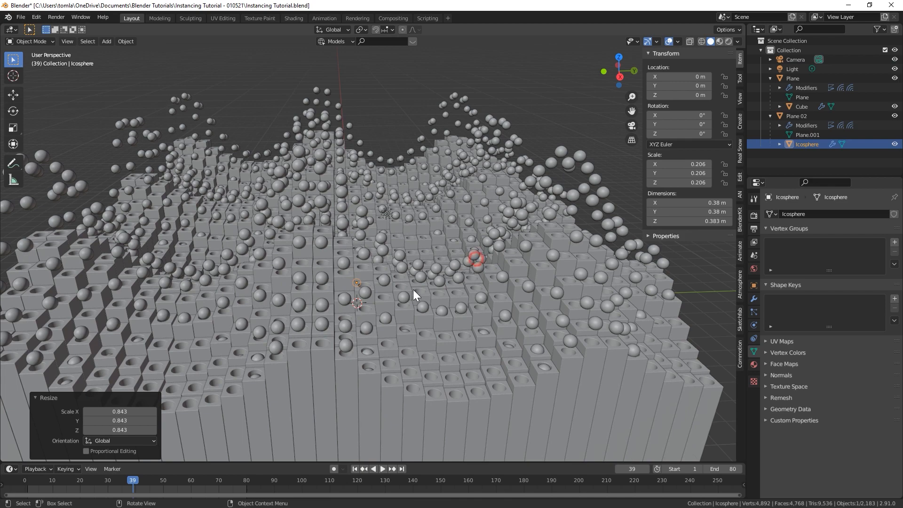
scroll("down", 3)
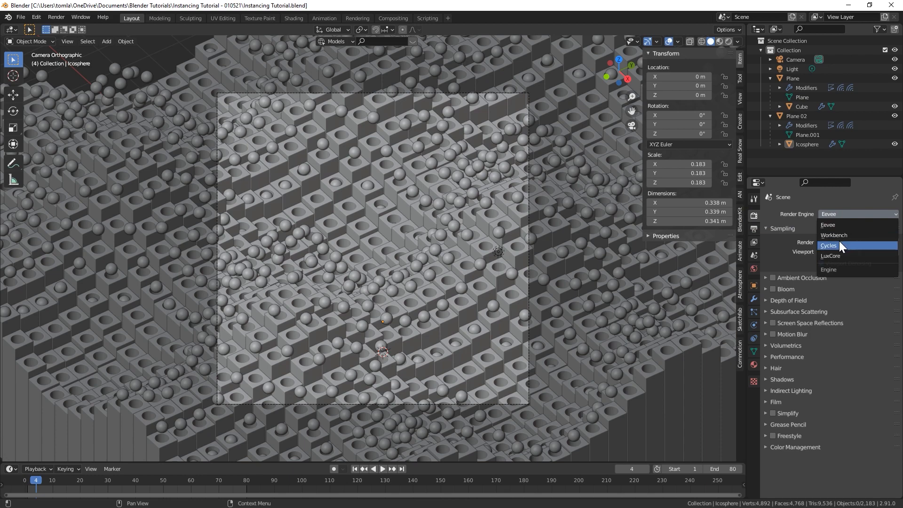
Step: Switch the render engine to Cycles and enable OptiX render denoising
left_click(828, 246)
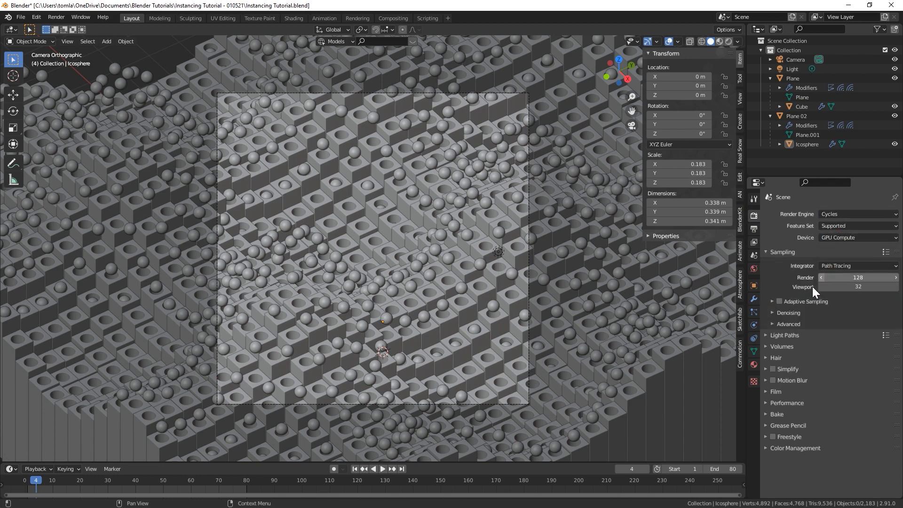
left_click(779, 313)
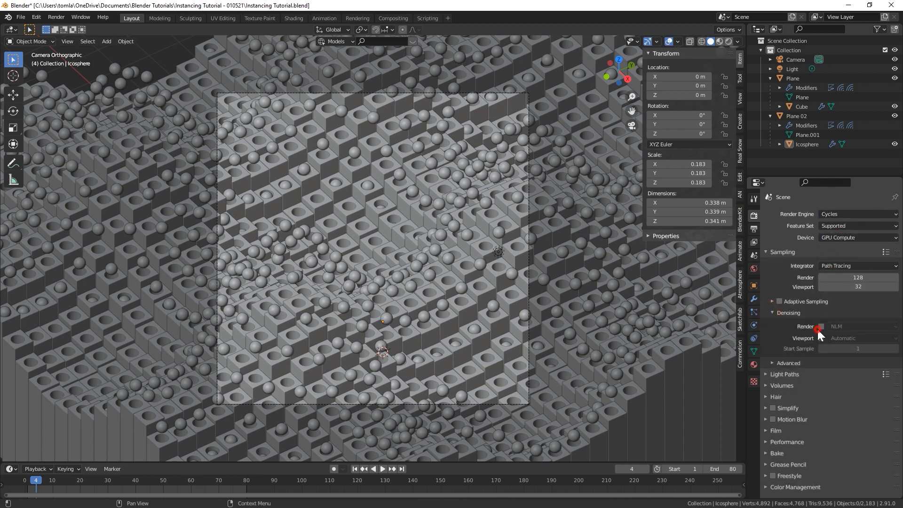
left_click(820, 327)
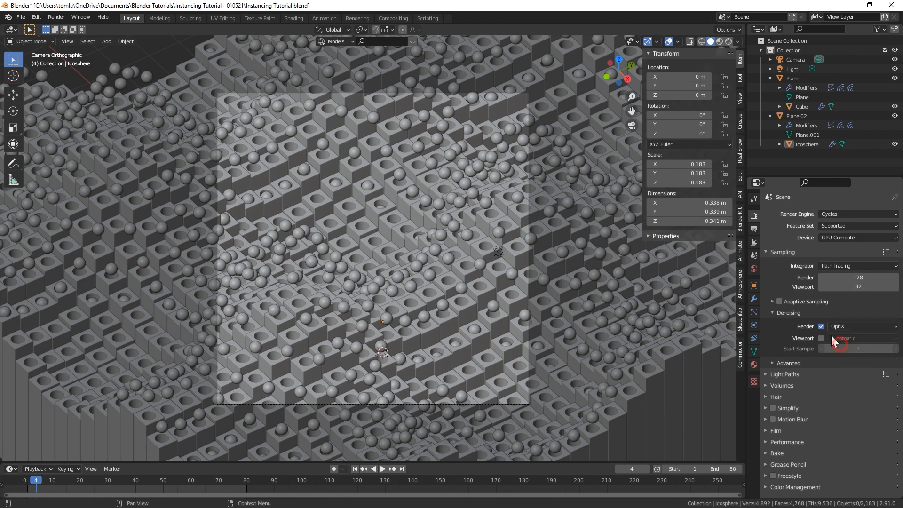
left_click(293, 18)
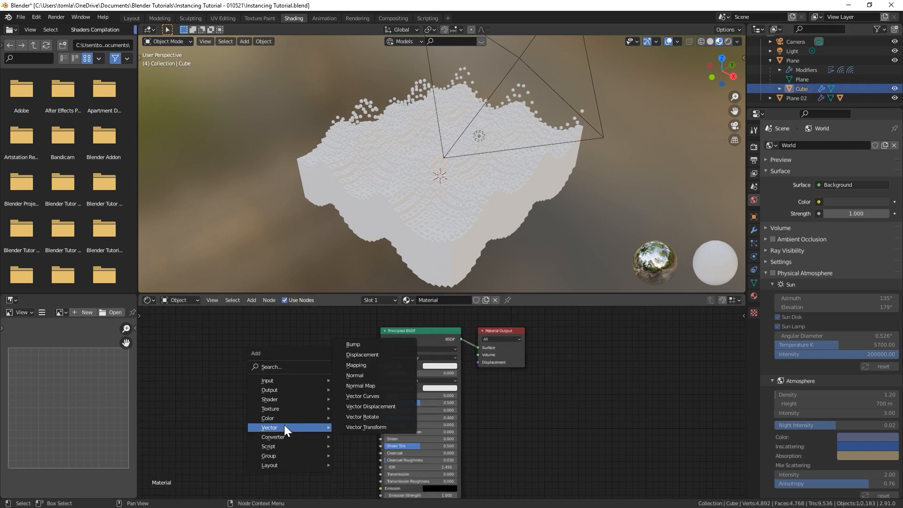
mouse_move(298, 432)
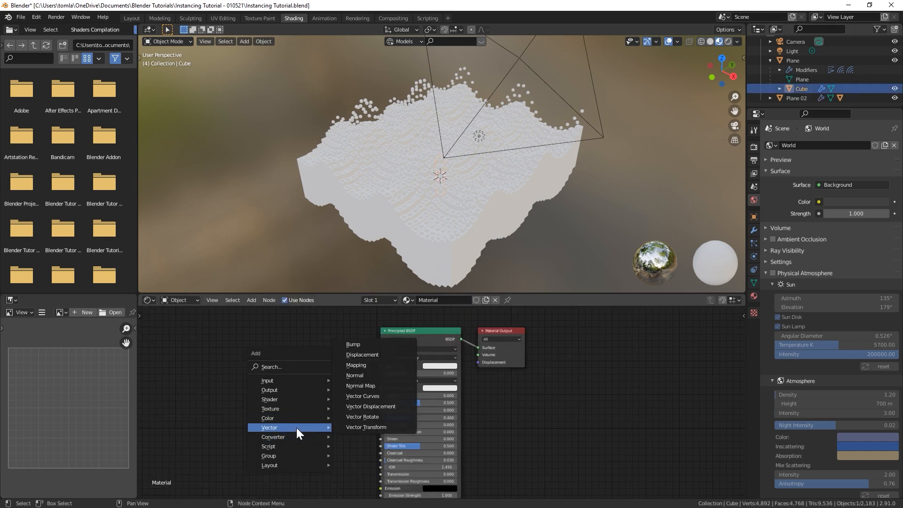
mouse_move(271, 436)
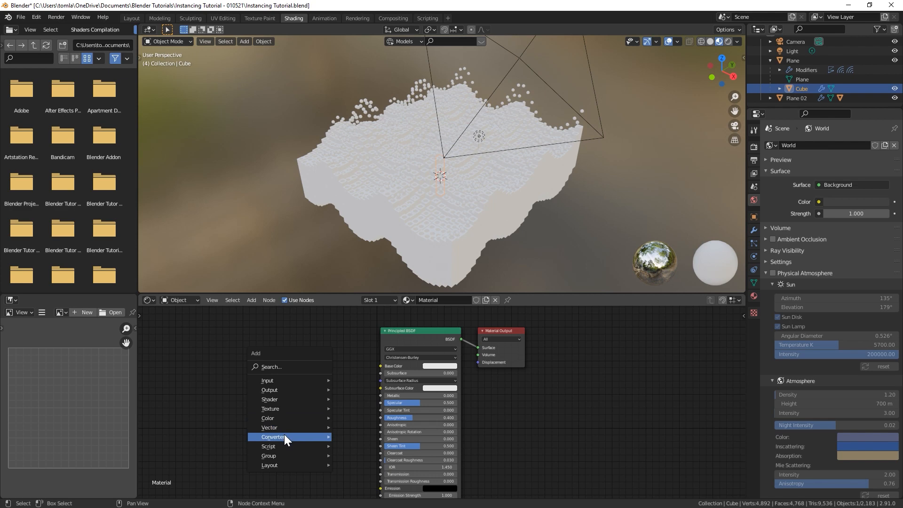
Step: Add a ColorRamp and an Object Info node to the cube material for random shading
left_click(282, 436)
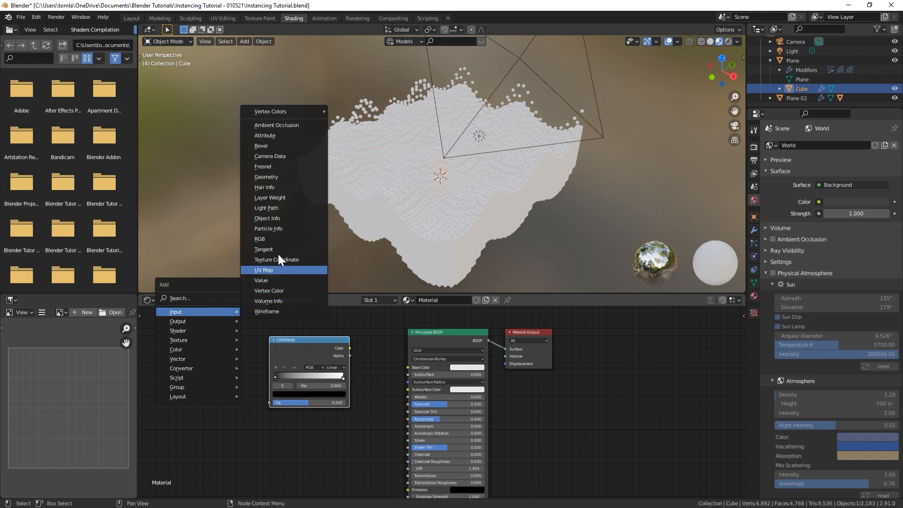
left_click(266, 217)
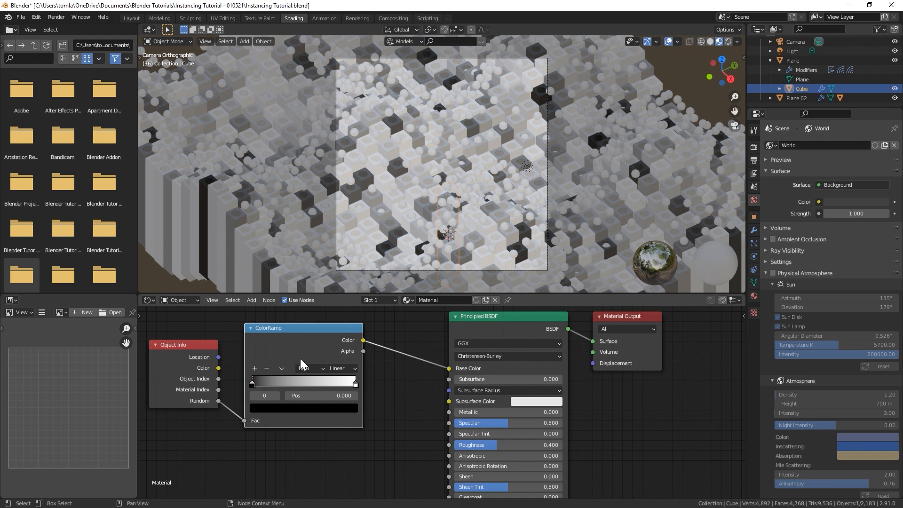
Step: Rework the ColorRamp into a linear blue-to-white gradient giving cubes random blue tints
left_click(341, 369)
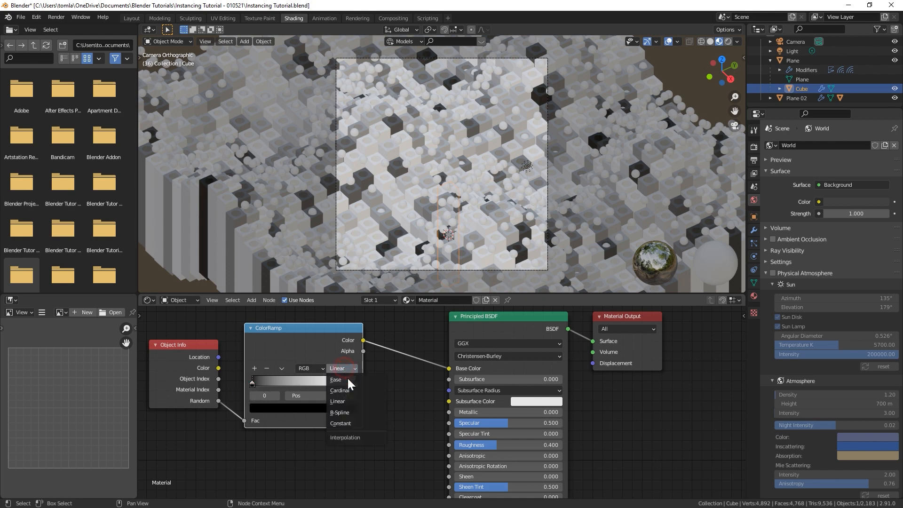
left_click(340, 422)
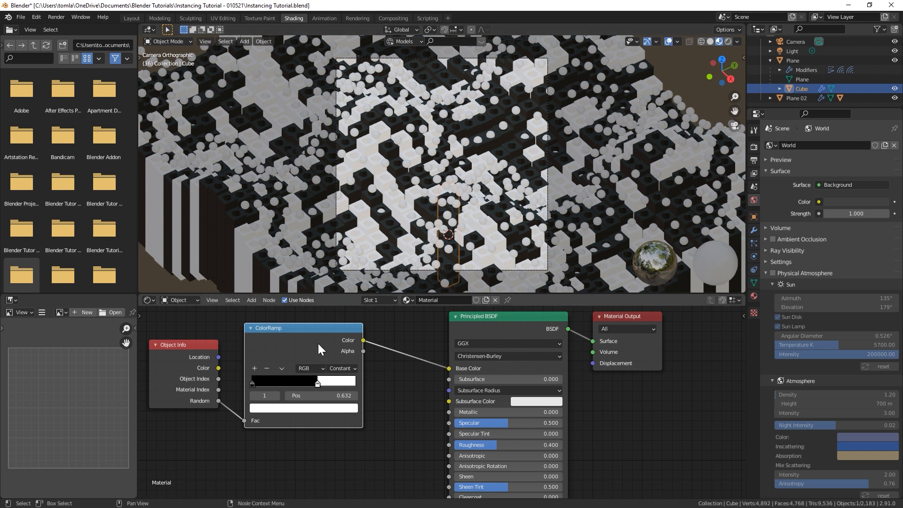
left_click_drag(316, 382, 284, 383)
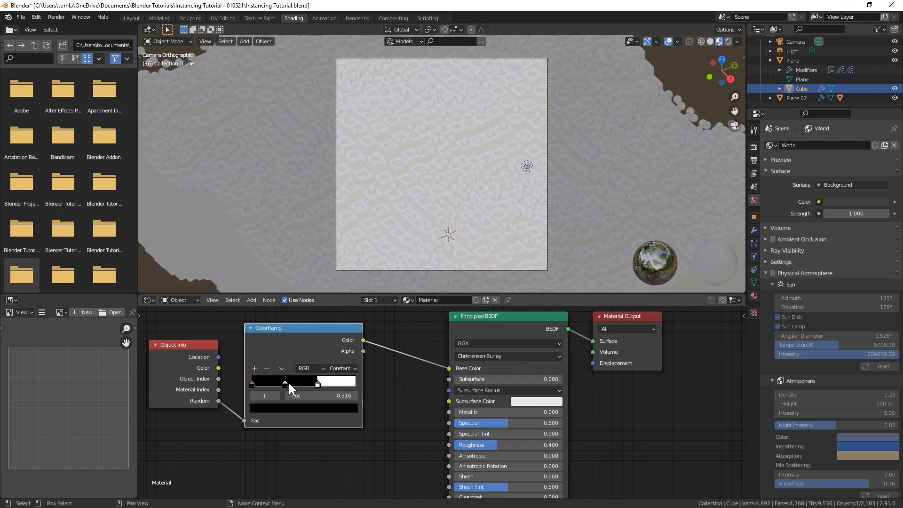
left_click(335, 383)
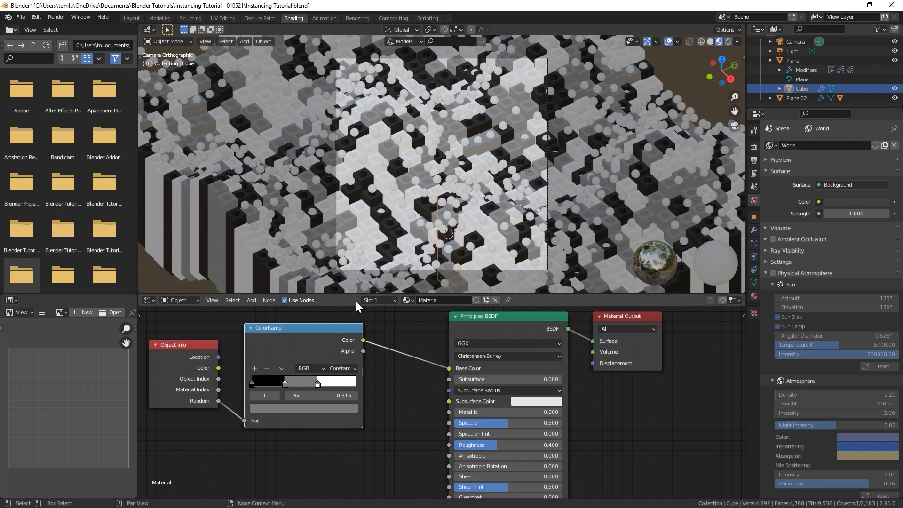
left_click(254, 368)
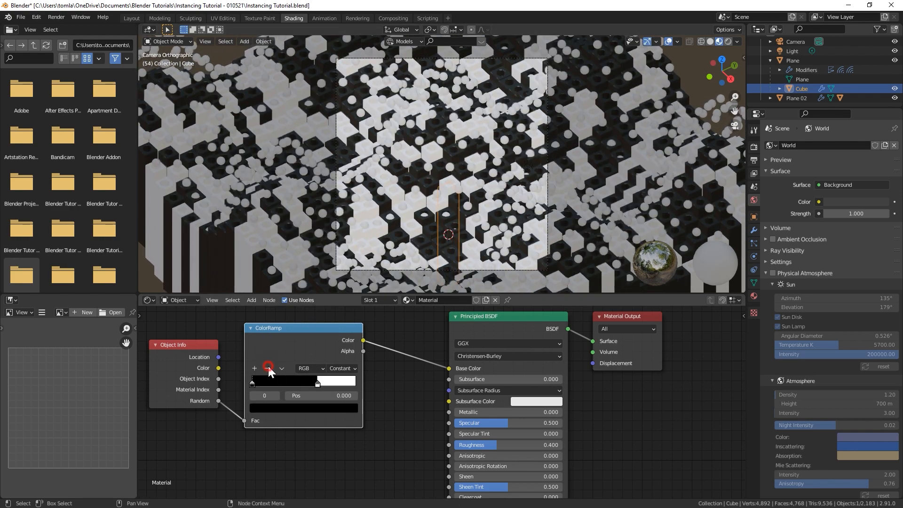
left_click(342, 368)
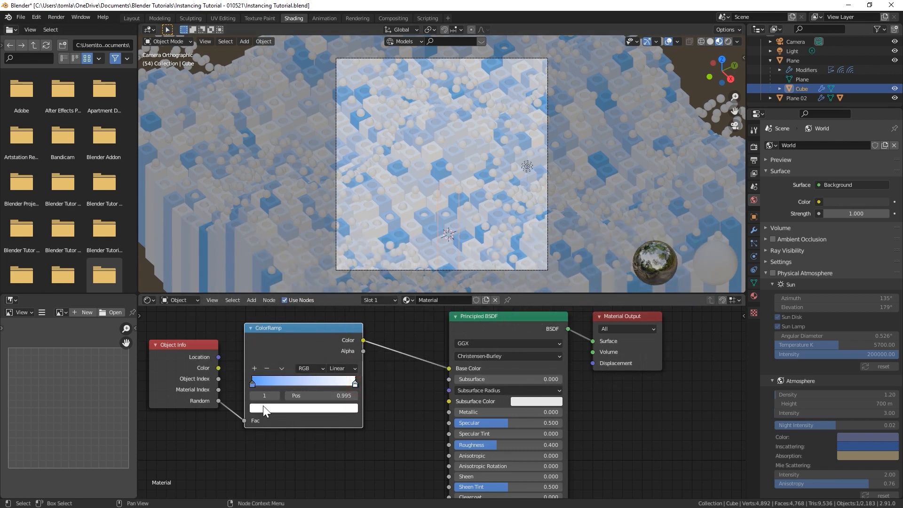
left_click(304, 407)
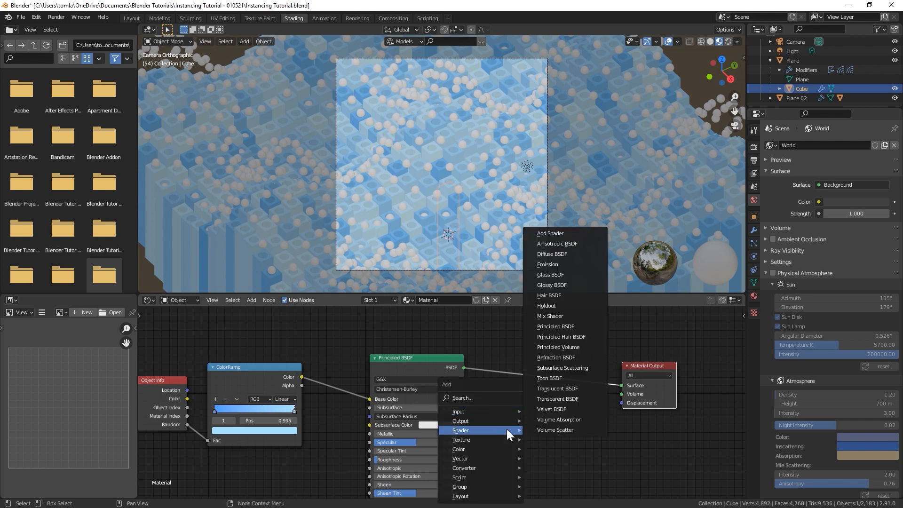
mouse_move(570, 388)
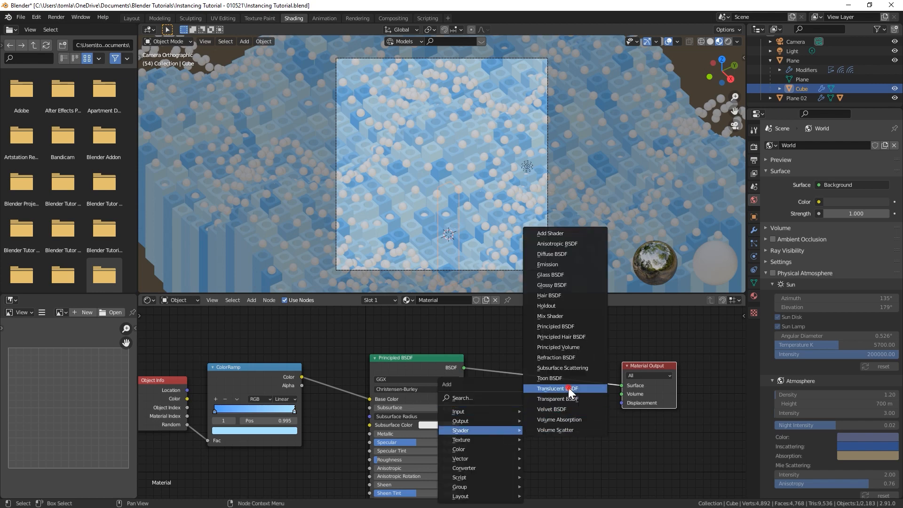
Step: Add a Translucent BSDF to the cube material and feed the blue ColorRamp colour into it
left_click(558, 388)
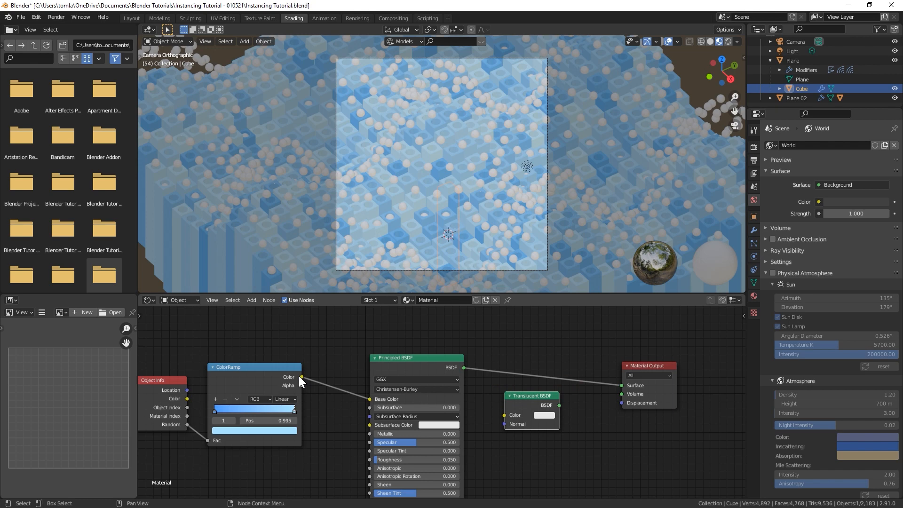
left_click_drag(301, 376, 500, 412)
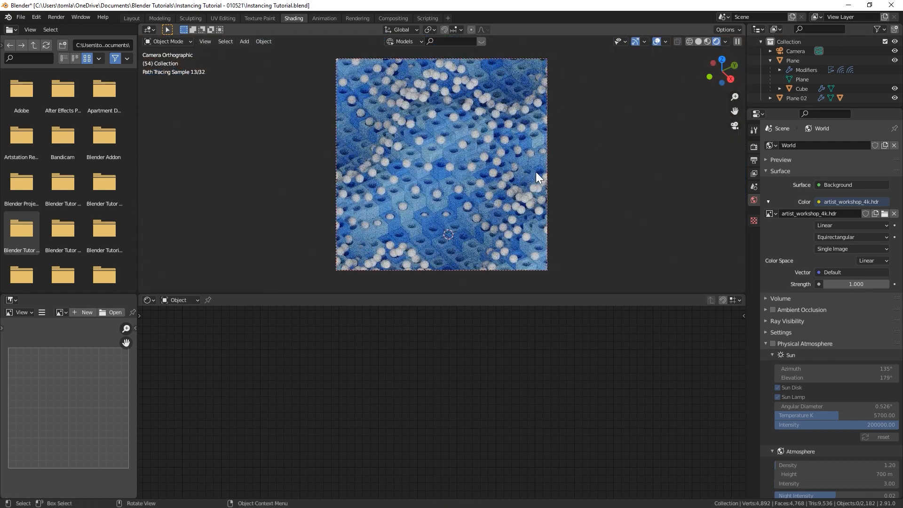
Step: Set the colour management Look to High Contrast and save the project file
left_click(754, 148)
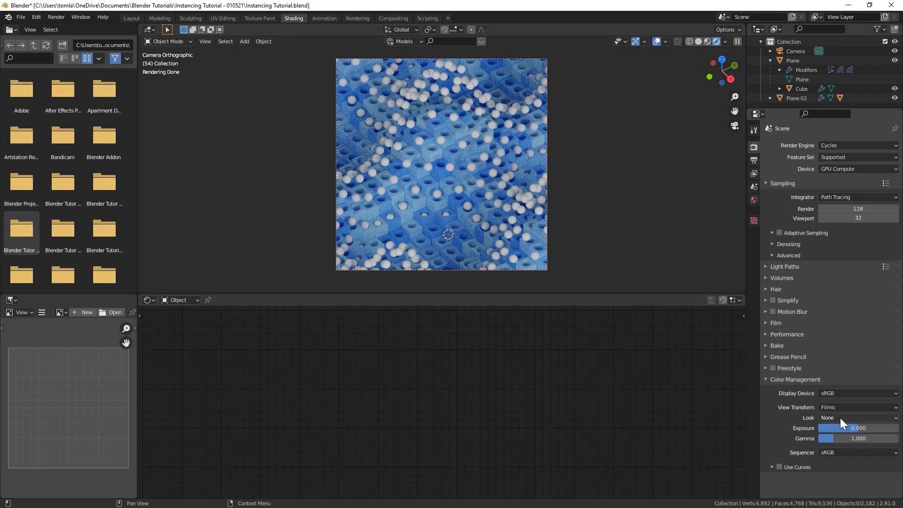
left_click(857, 418)
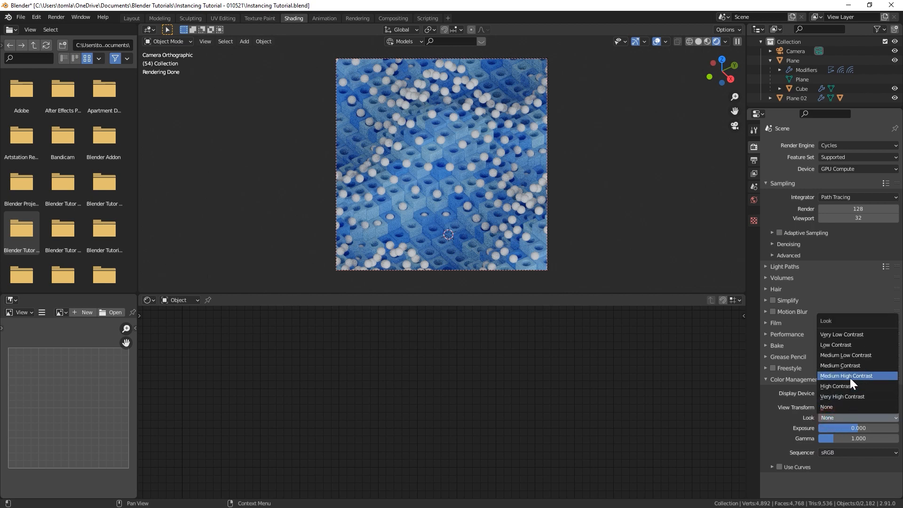
left_click(835, 385)
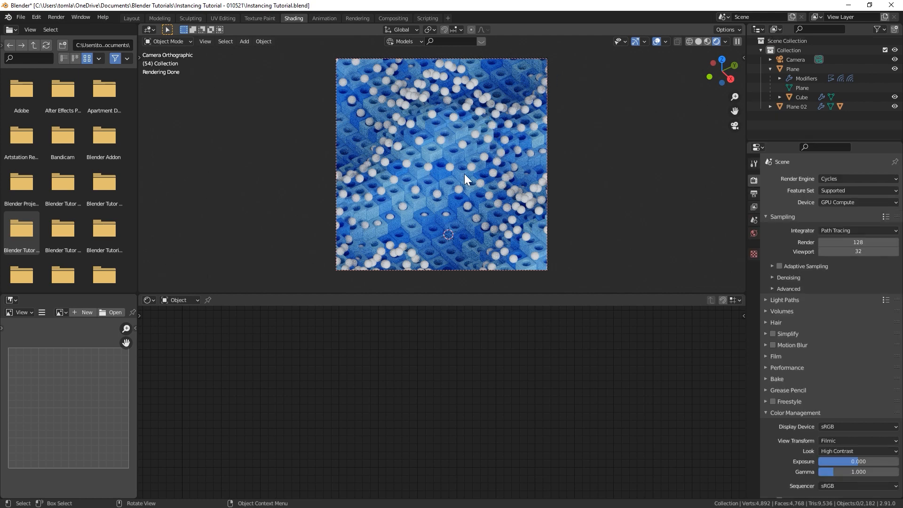
key("ctrl+s")
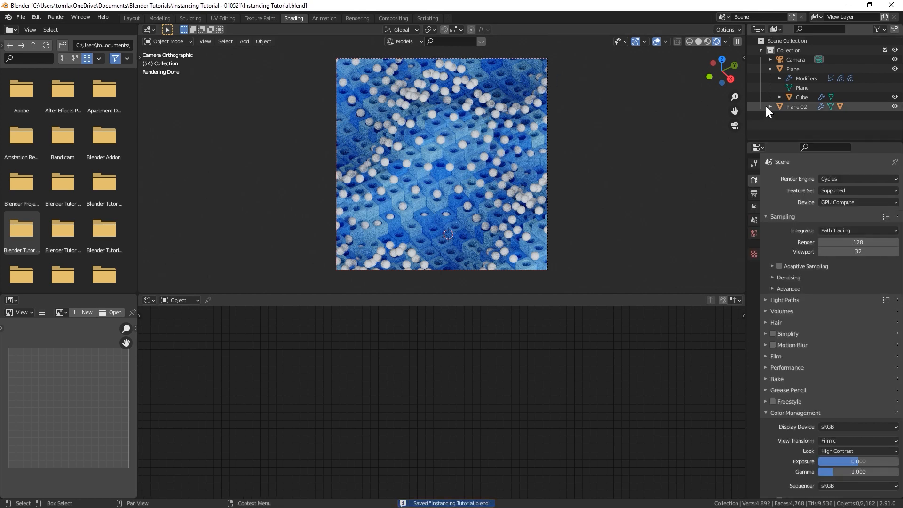
Step: Give the Icosphere material a red/yellow constant ColorRamp driven by Object Info Random, wired into the shader
left_click(779, 106)
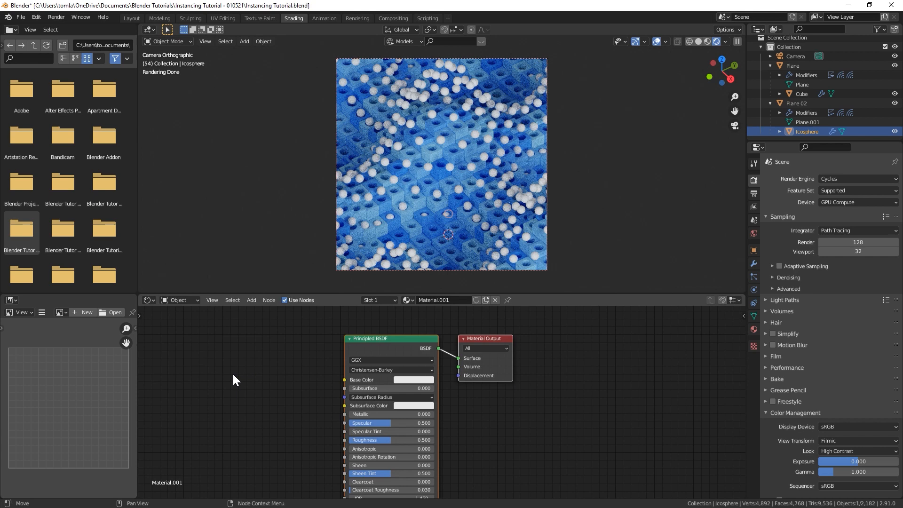
left_click(251, 300)
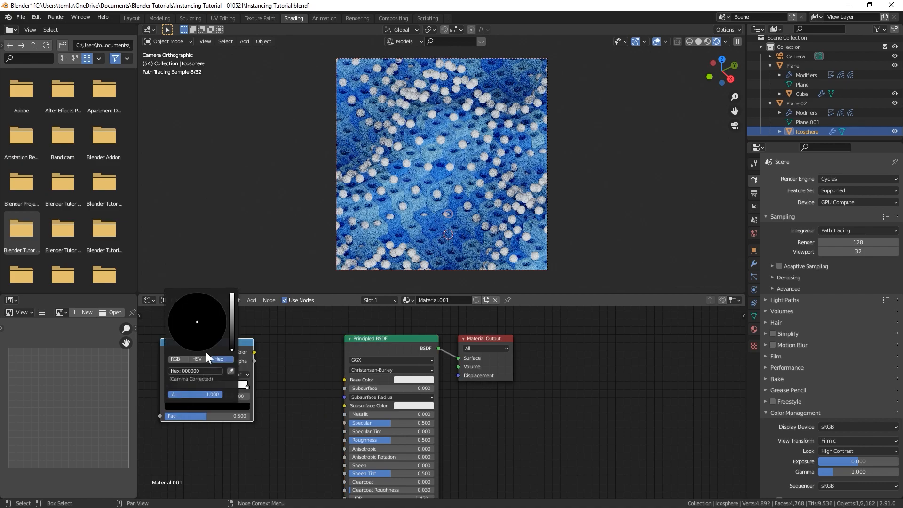
left_click(195, 371)
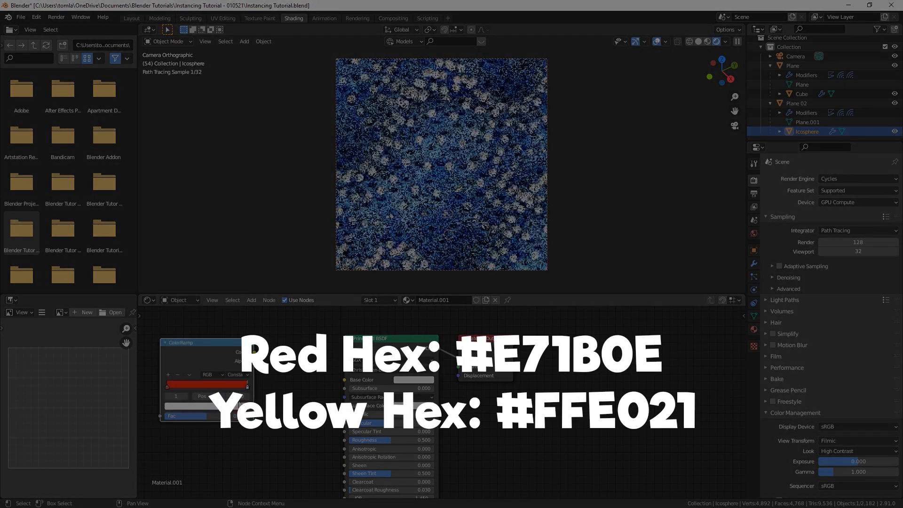
left_click(204, 384)
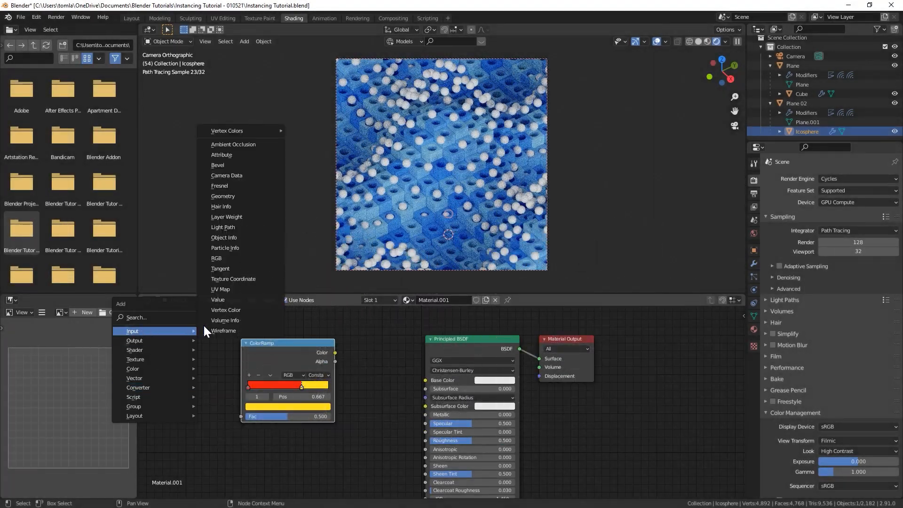
left_click(224, 237)
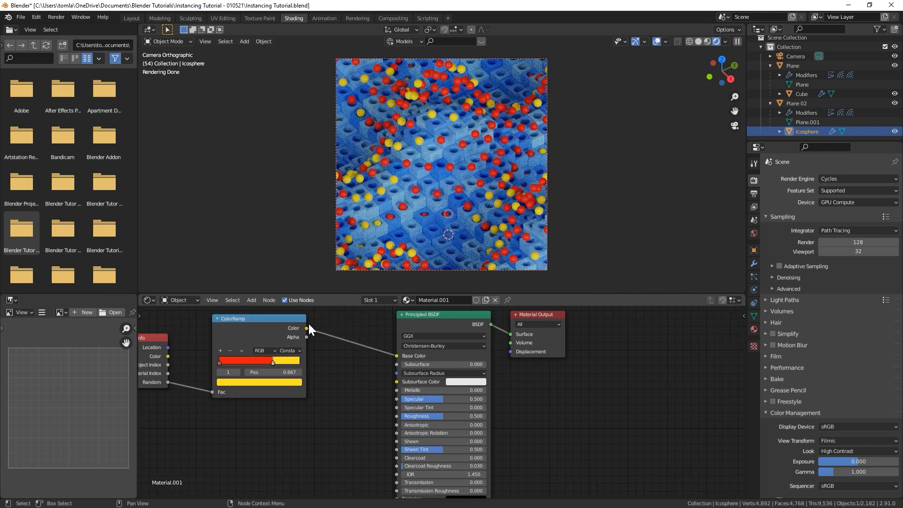
left_click_drag(307, 328, 373, 382)
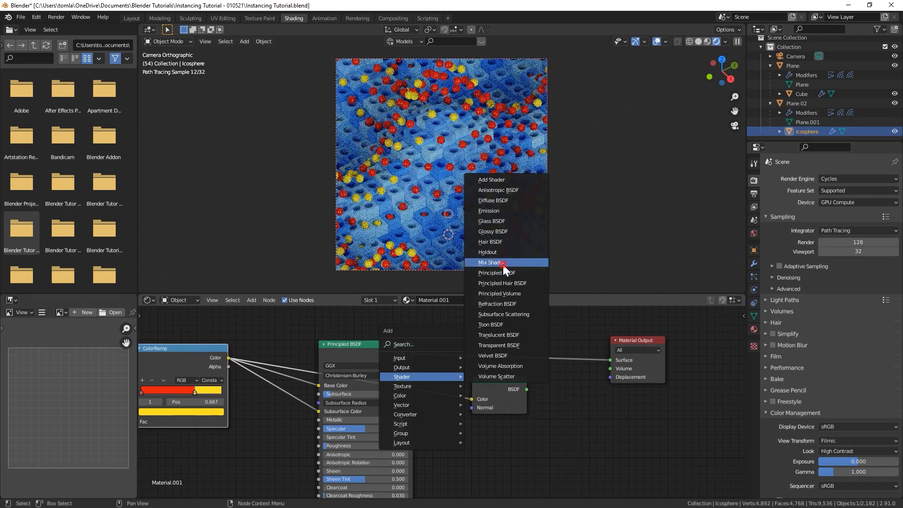
Step: Blend the sphere's Principled and Translucent BSDFs through a Mix Shader at factor 0.350
left_click(491, 262)
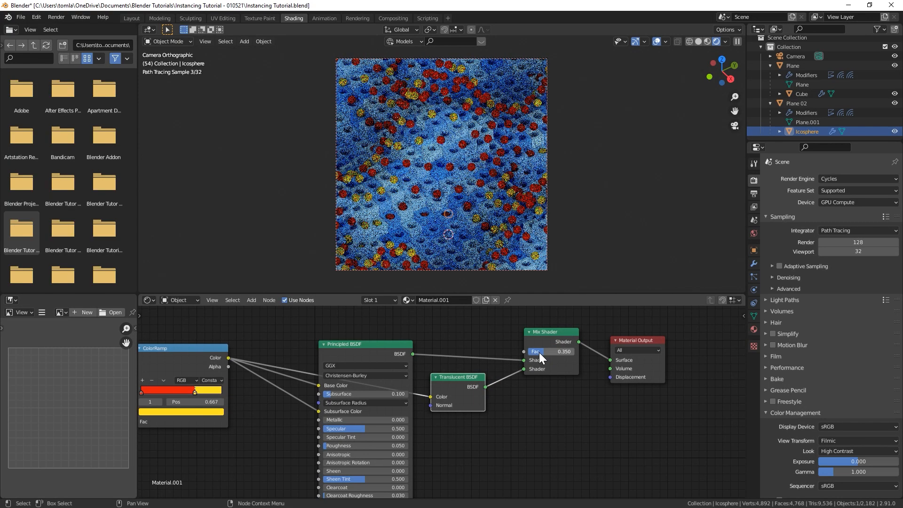
left_click(732, 41)
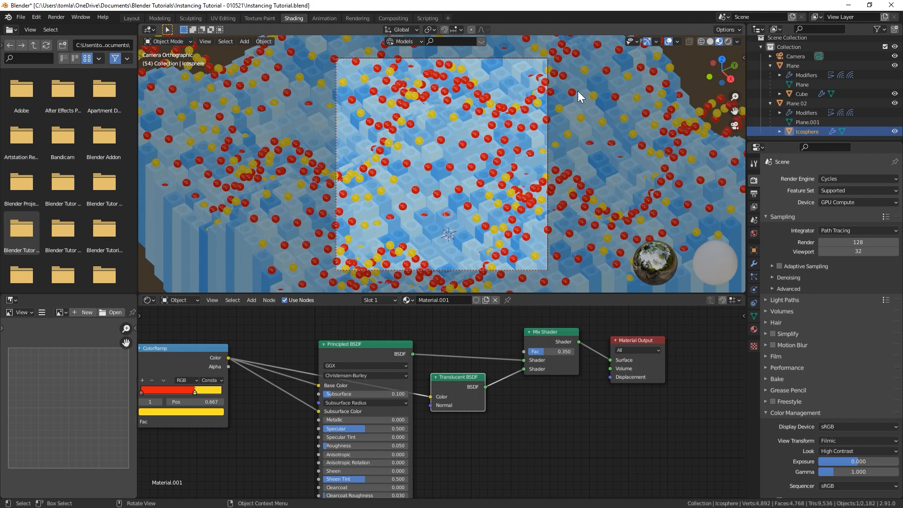
mouse_move(651, 57)
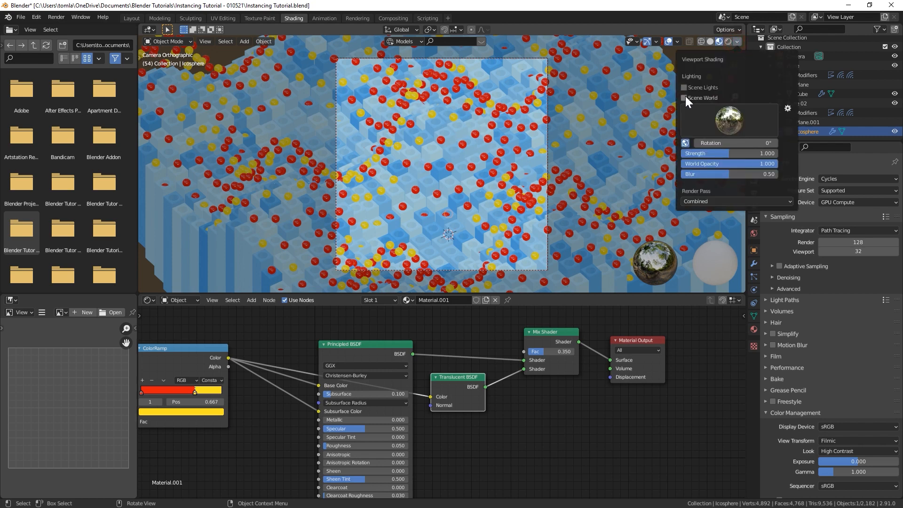
Step: Rotate the world HDRI Mapping node to −60° around Z and switch to the Layout workspace
left_click(180, 299)
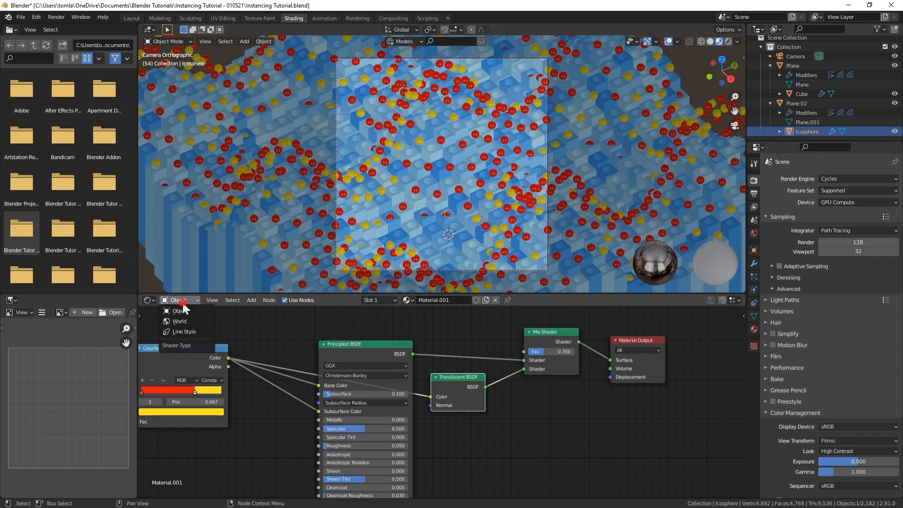
left_click(179, 321)
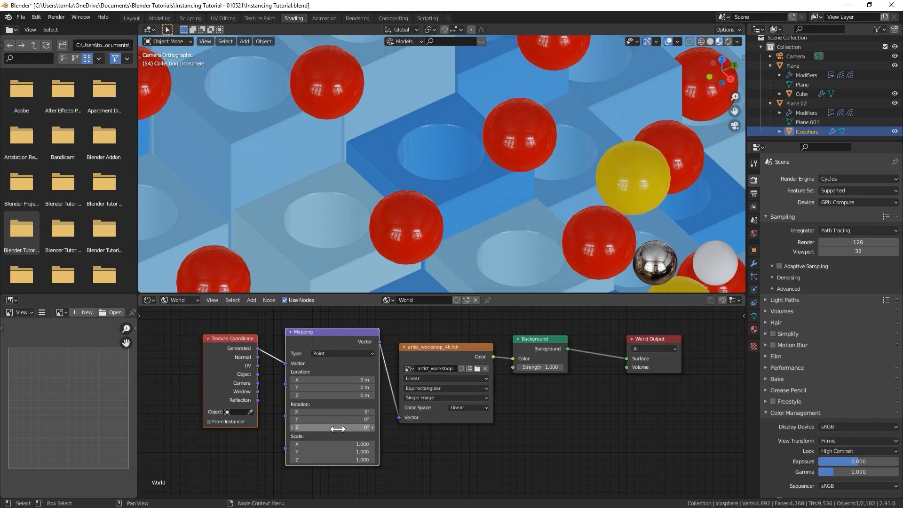
left_click_drag(329, 428, 271, 428)
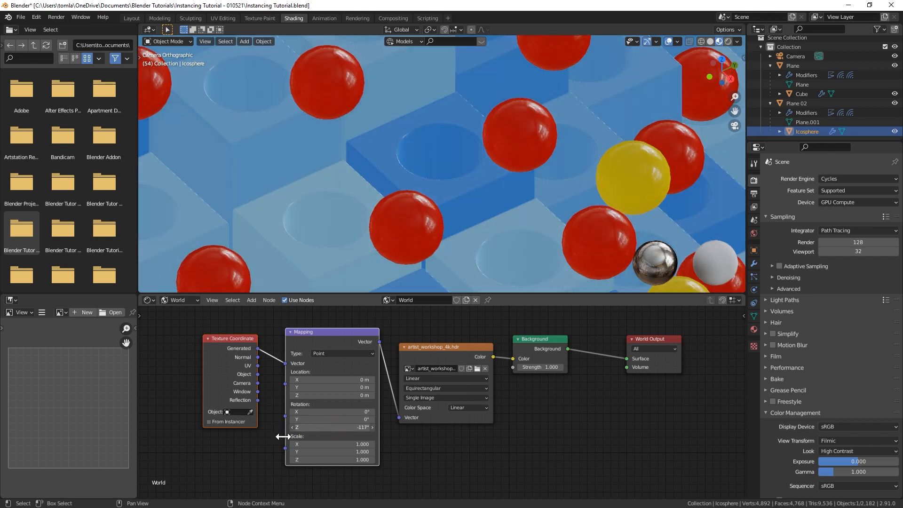
left_click_drag(334, 427, 358, 427)
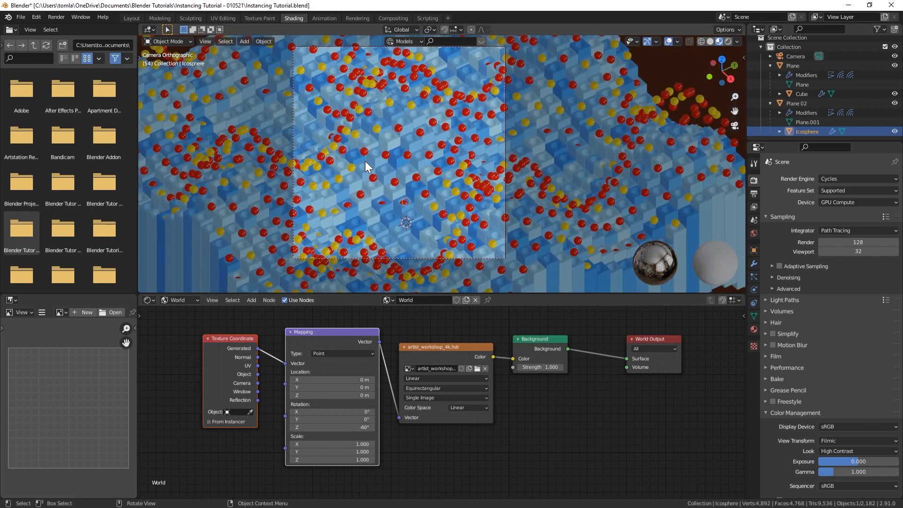
left_click(130, 17)
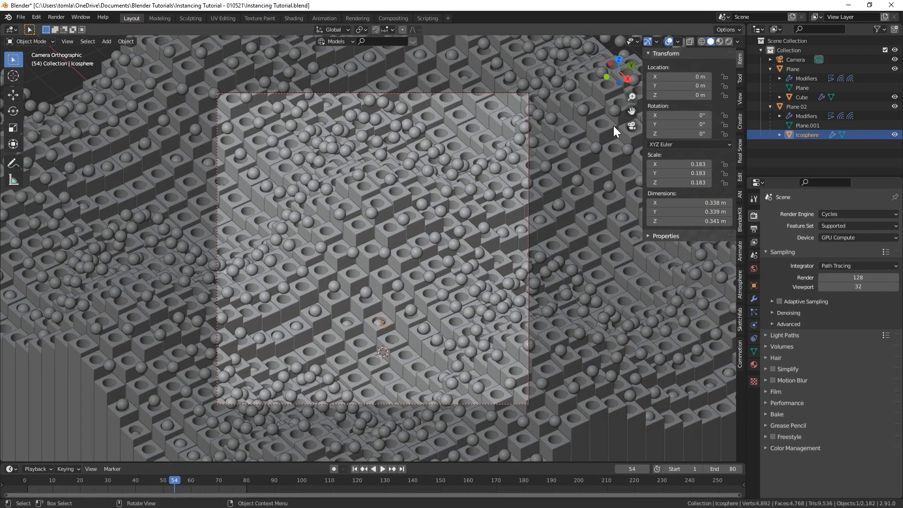